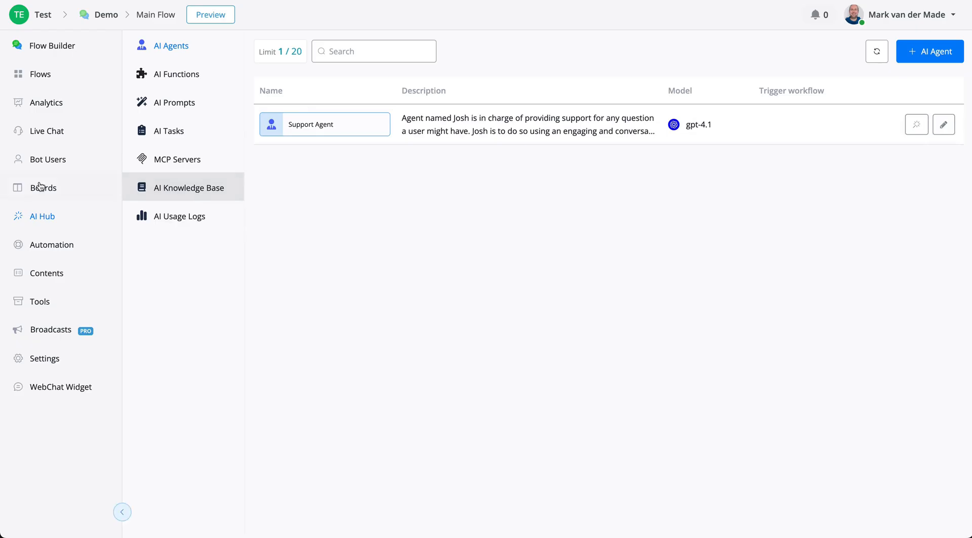
# Browse the AI Knowledge Base lists — knowledge bases, vector stores and files — all empty
pyautogui.click(184, 187)
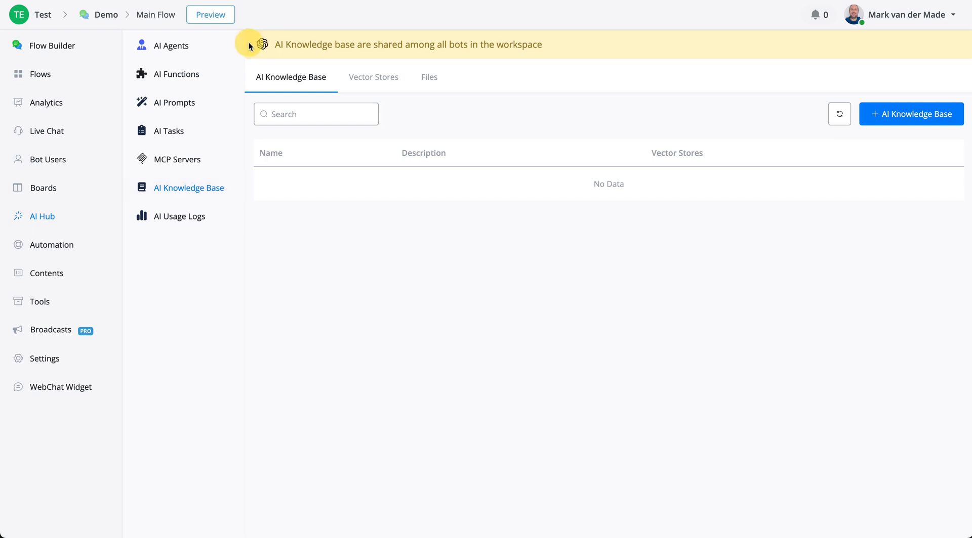
pyautogui.moveTo(331, 41)
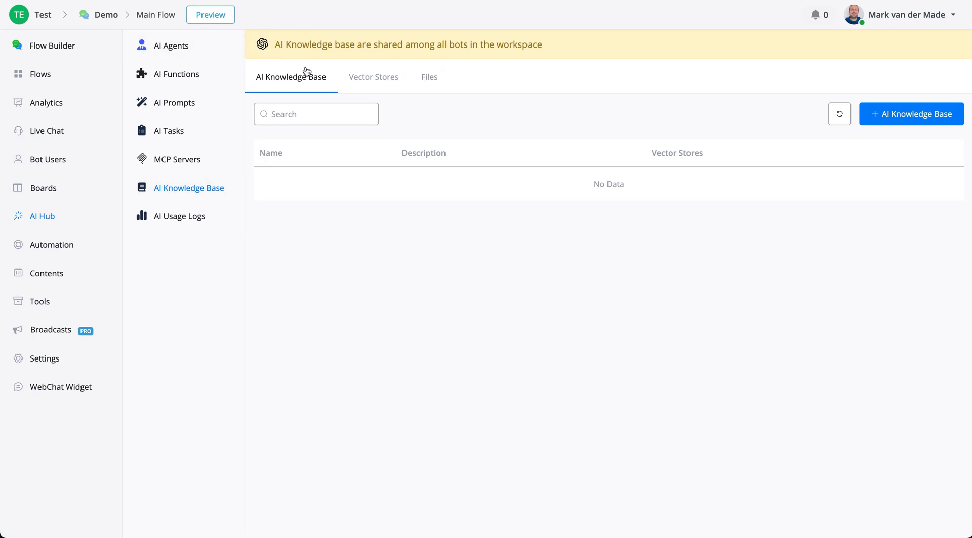
pyautogui.click(373, 77)
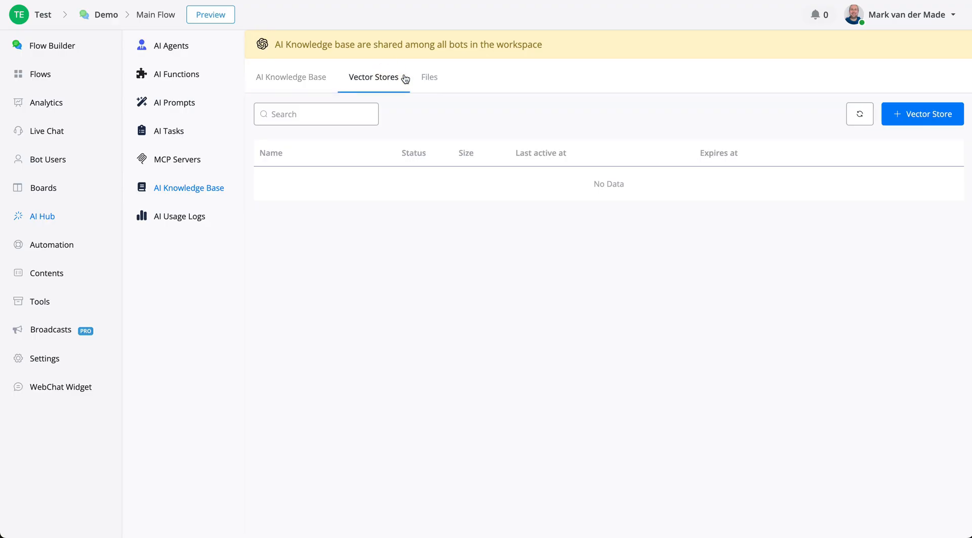
pyautogui.click(429, 77)
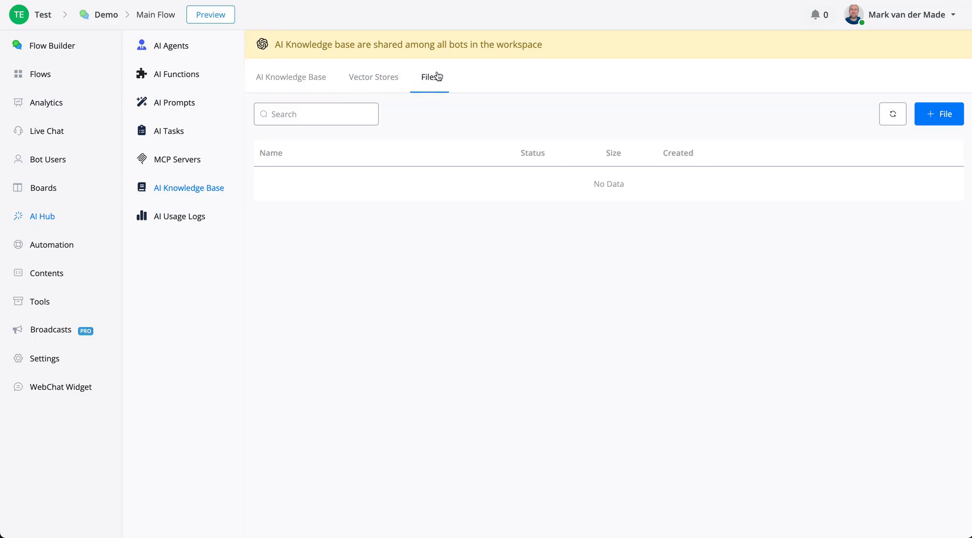
pyautogui.click(373, 77)
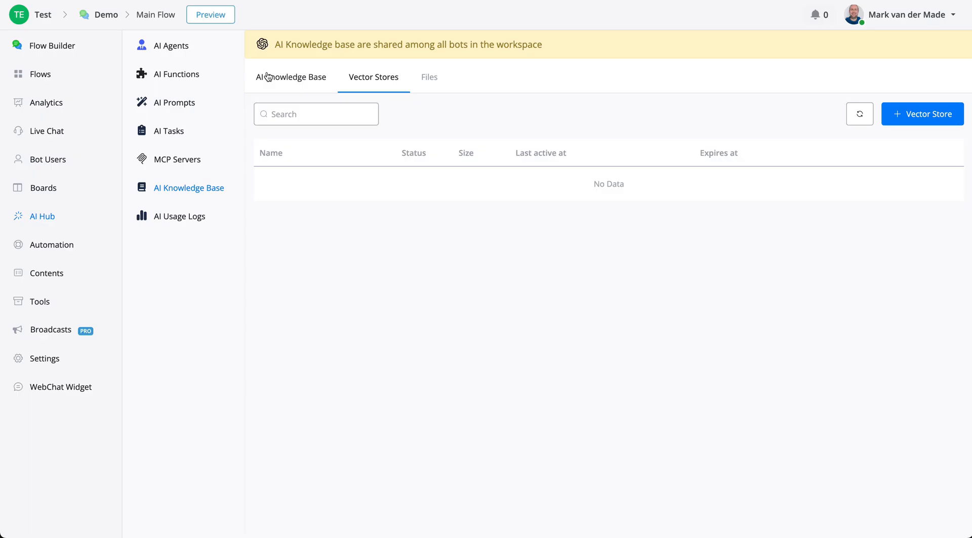
pyautogui.click(291, 77)
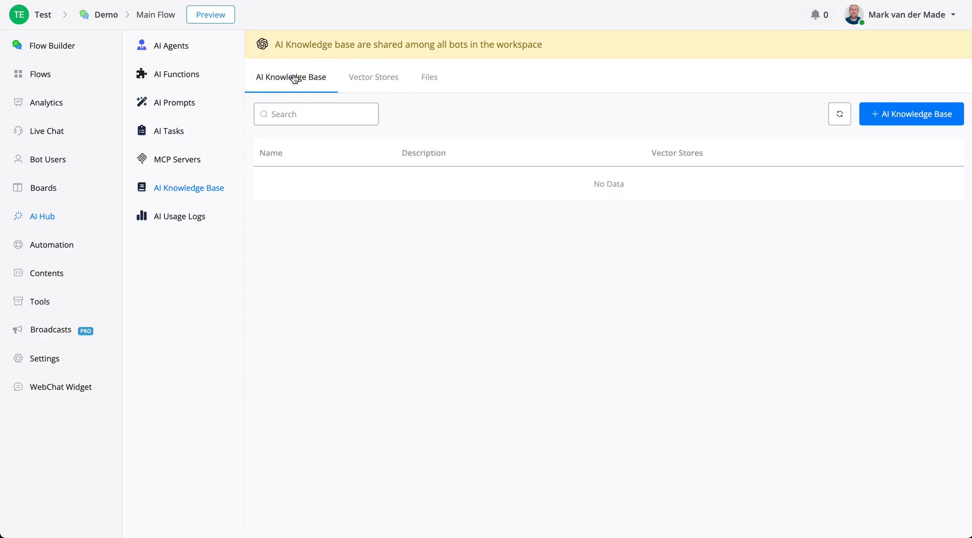
pyautogui.moveTo(479, 88)
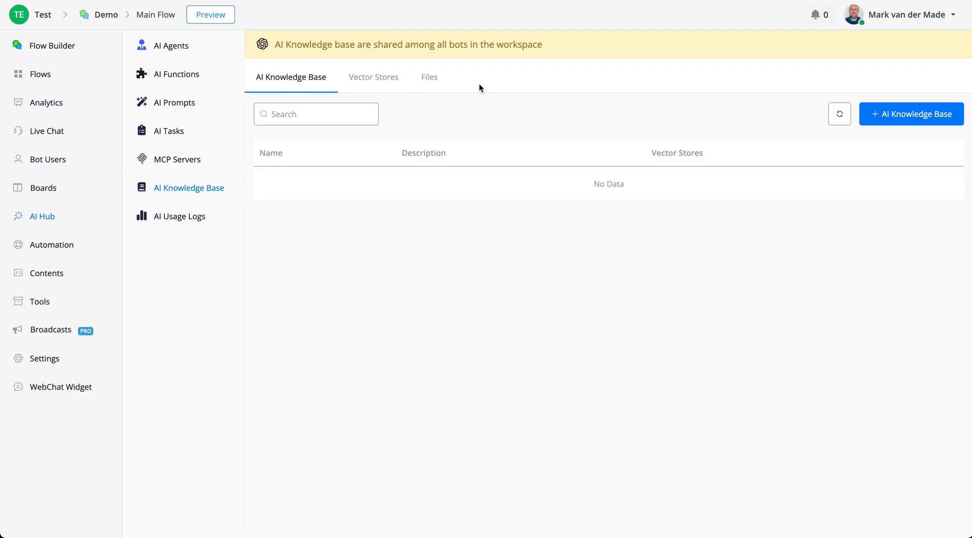
# From the empty Files list, start adding a new file via the Add File dialog
pyautogui.click(429, 77)
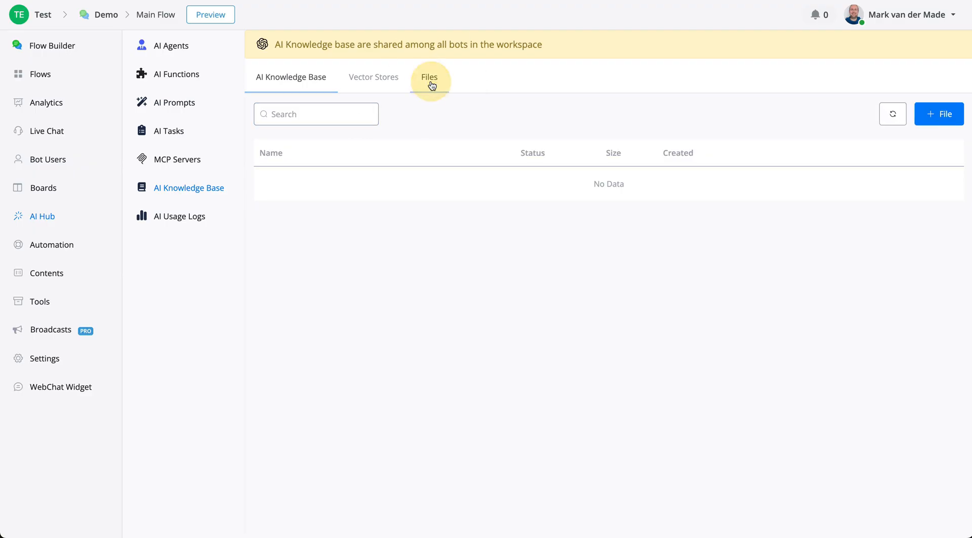
pyautogui.click(429, 77)
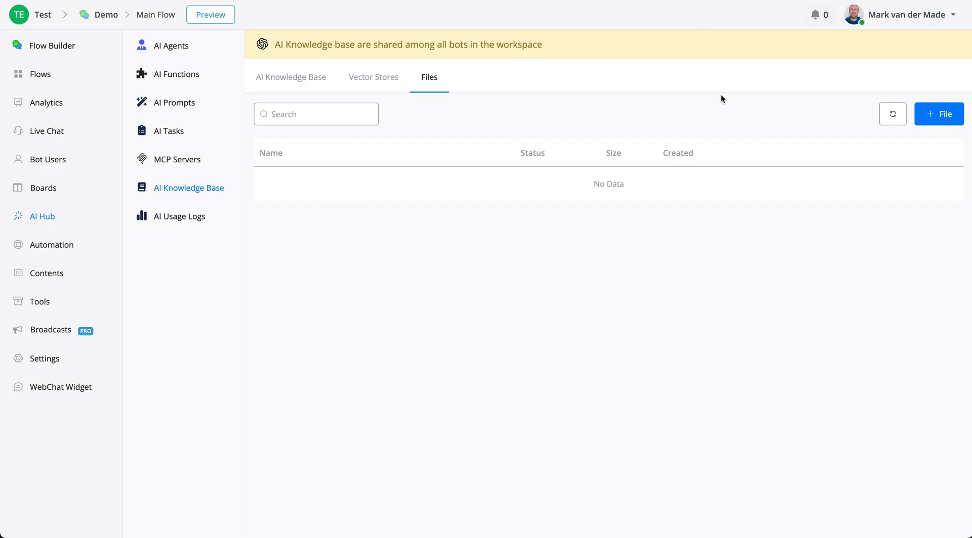
pyautogui.moveTo(496, 308)
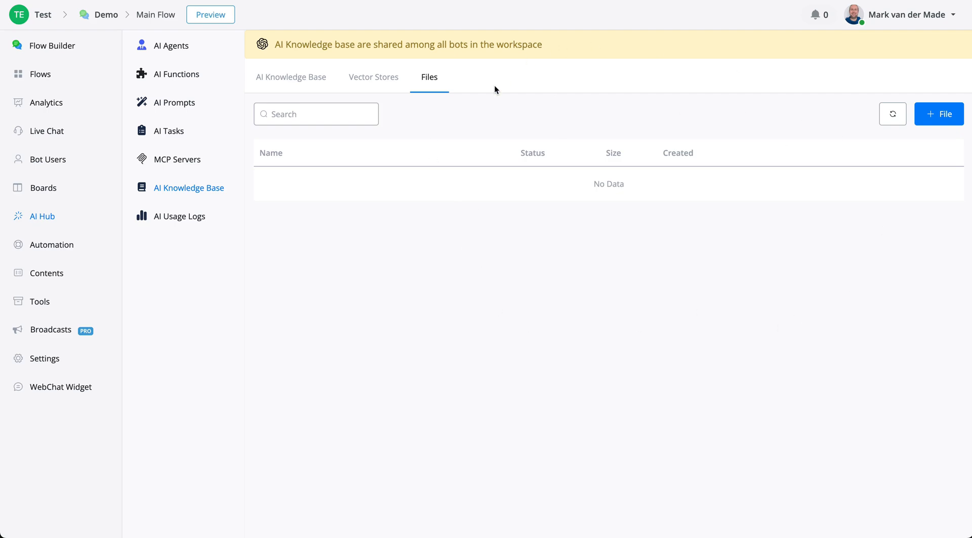
pyautogui.moveTo(429, 77)
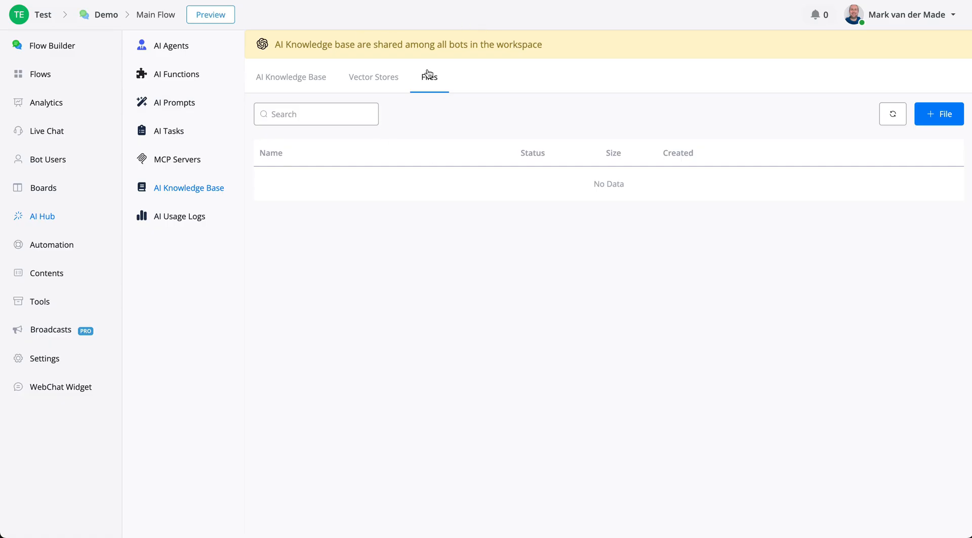
pyautogui.moveTo(402, 78)
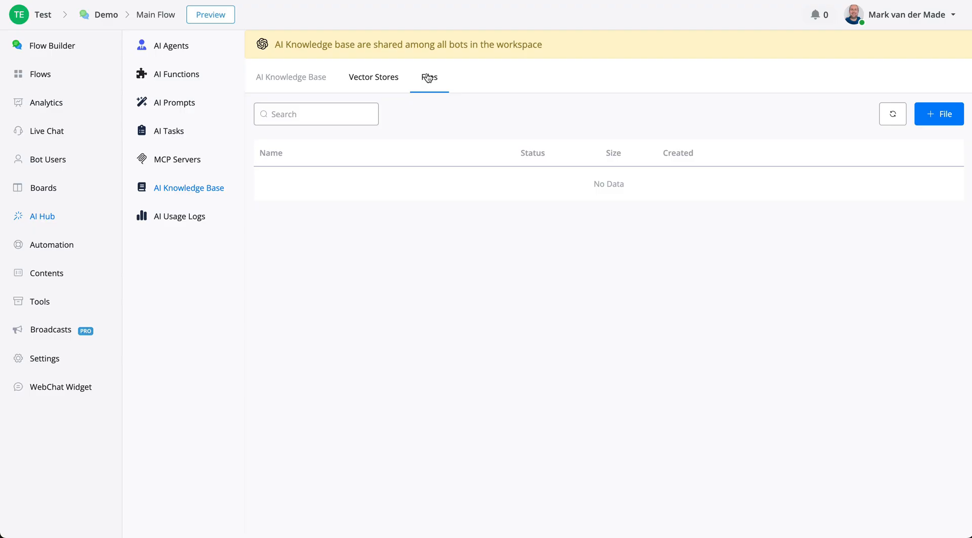
pyautogui.click(939, 113)
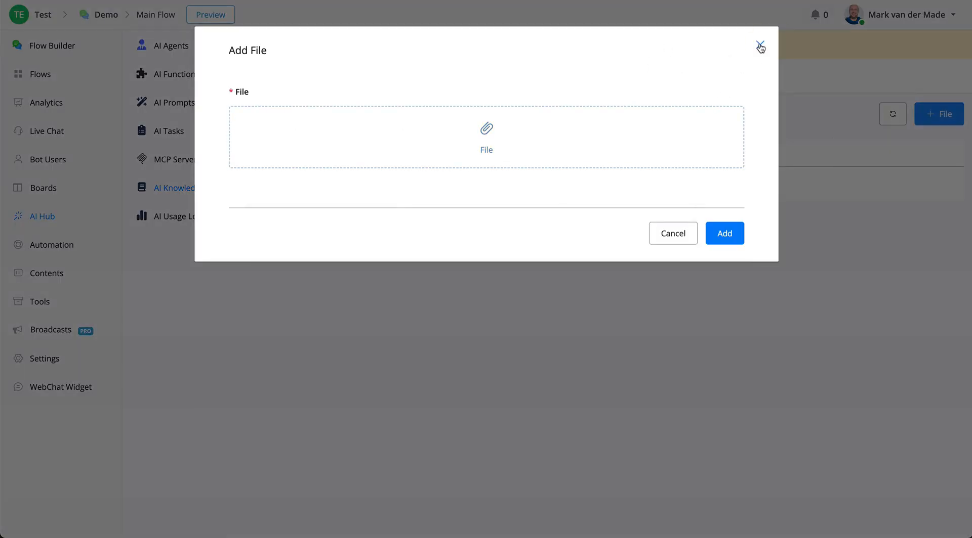
# Abandon the Add File dialog and start a new vector store, checking its empty Files dropdown
pyautogui.click(760, 48)
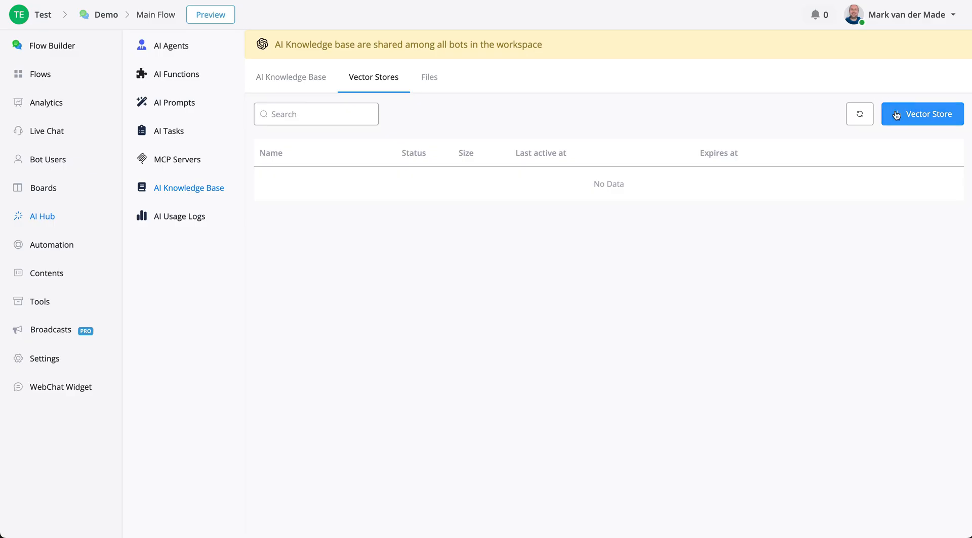
pyautogui.click(921, 115)
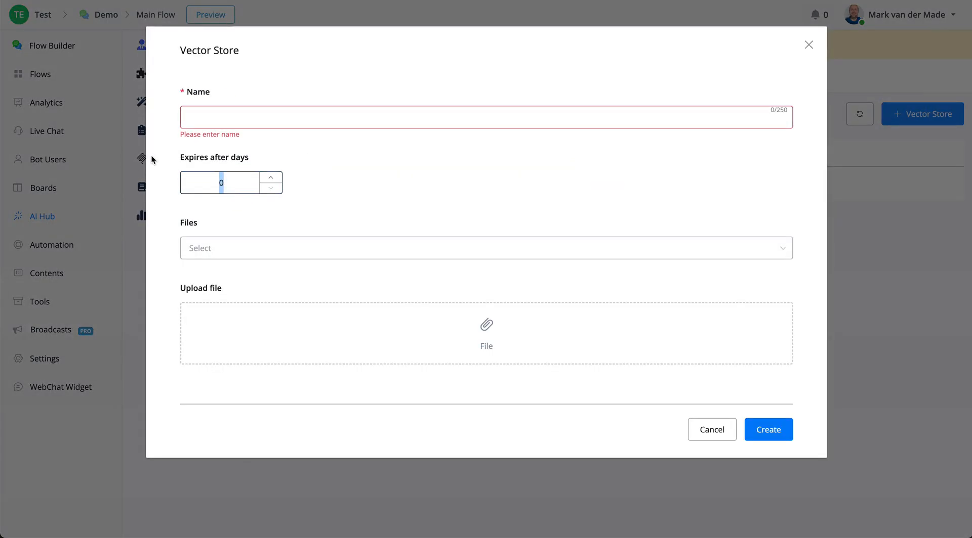
pyautogui.moveTo(253, 230)
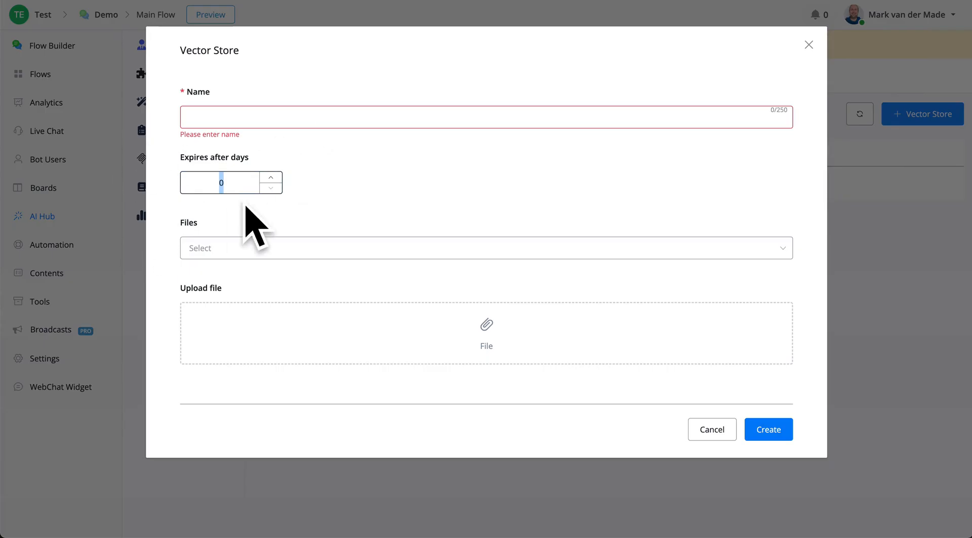
pyautogui.moveTo(436, 244)
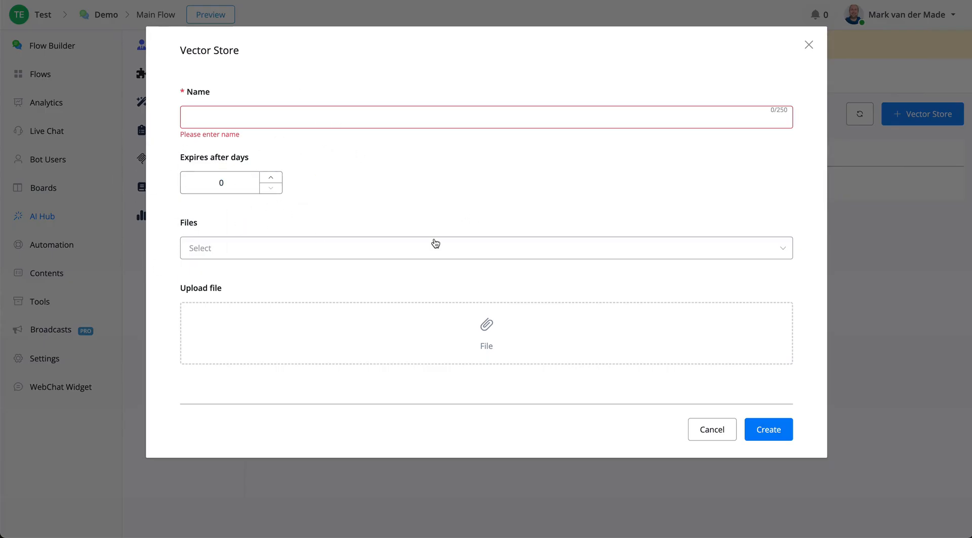
pyautogui.click(485, 248)
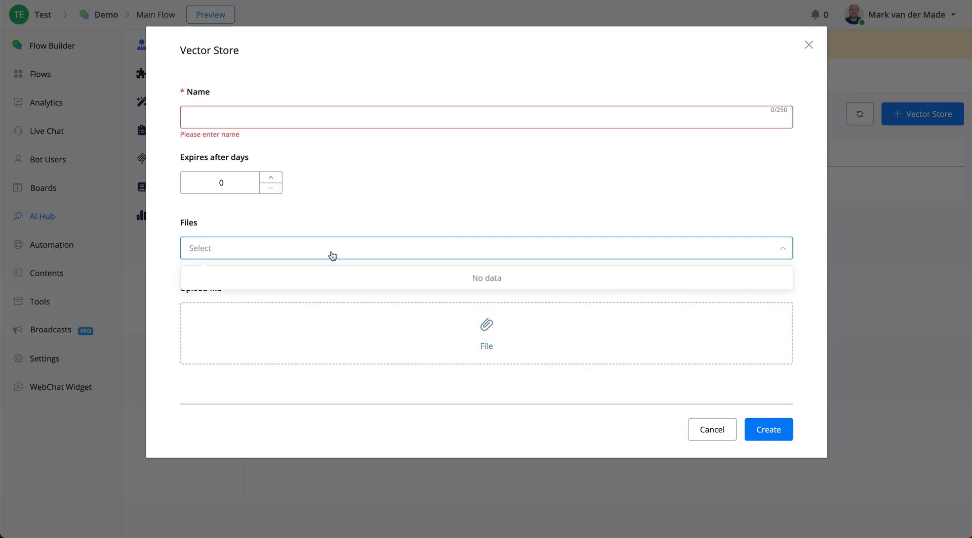
pyautogui.moveTo(382, 298)
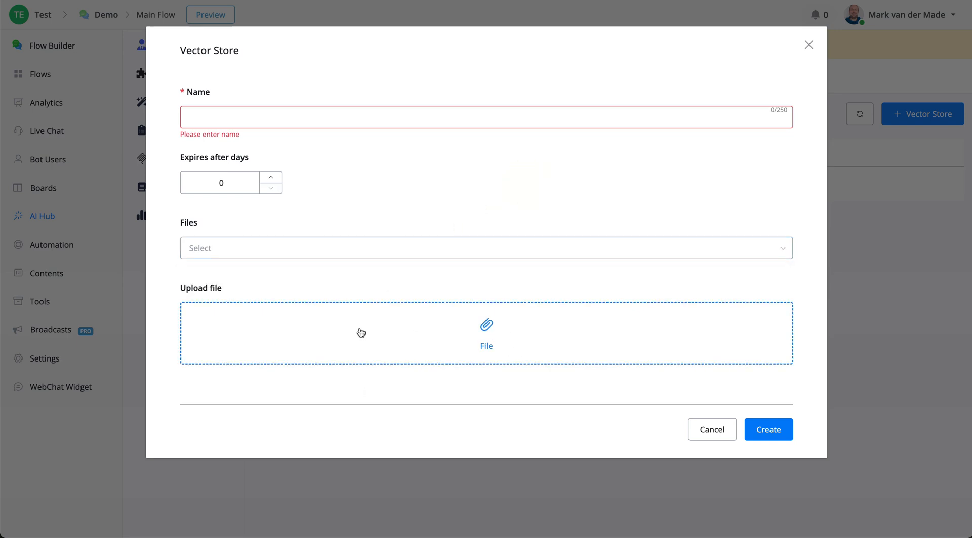
pyautogui.moveTo(561, 342)
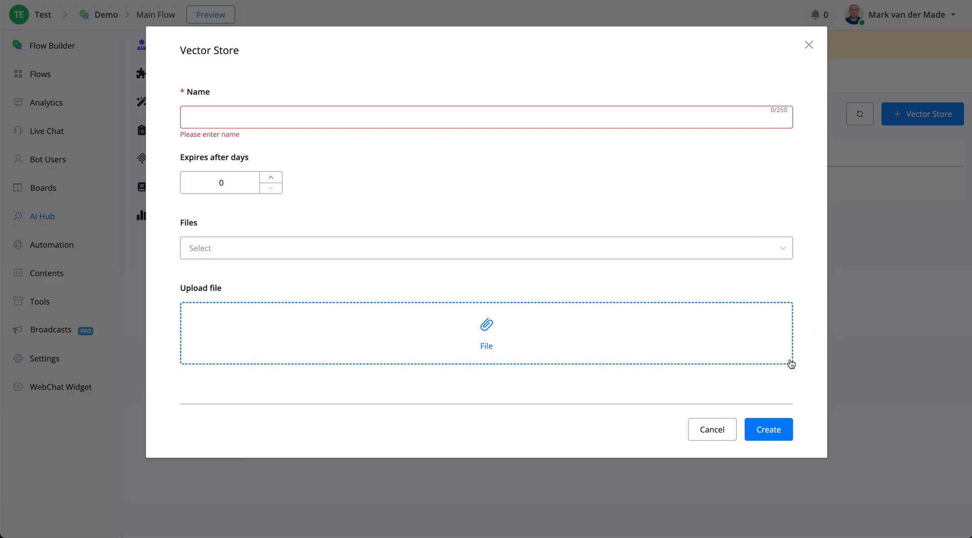
pyautogui.moveTo(712, 429)
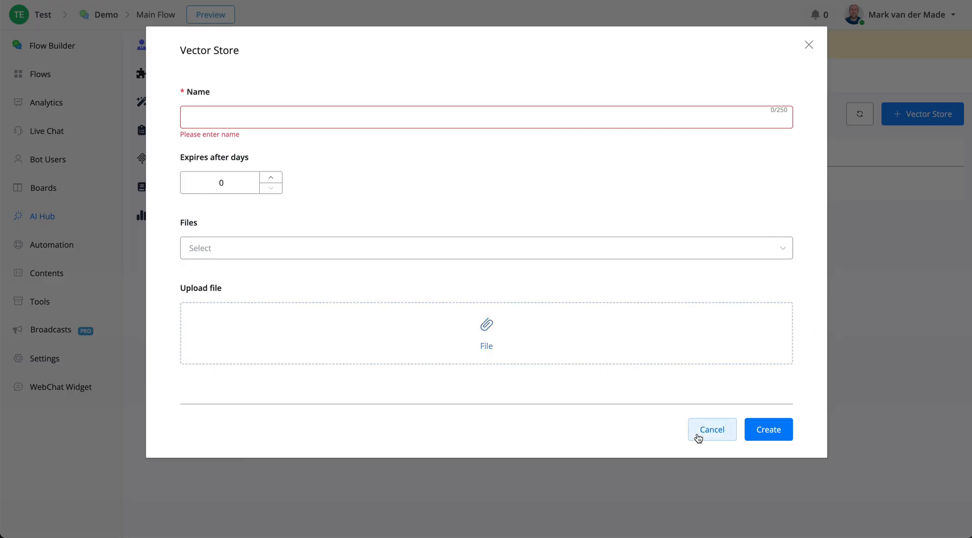
pyautogui.click(712, 429)
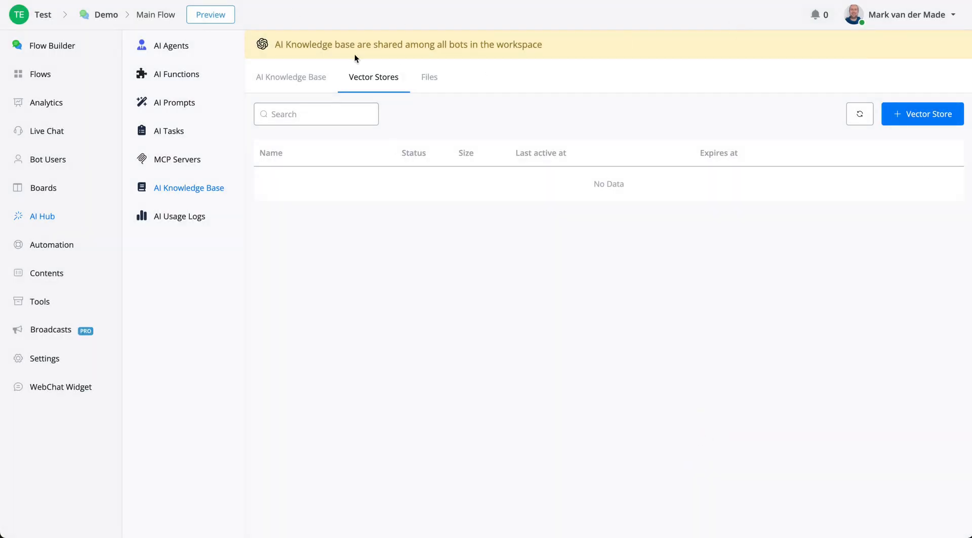
pyautogui.click(291, 77)
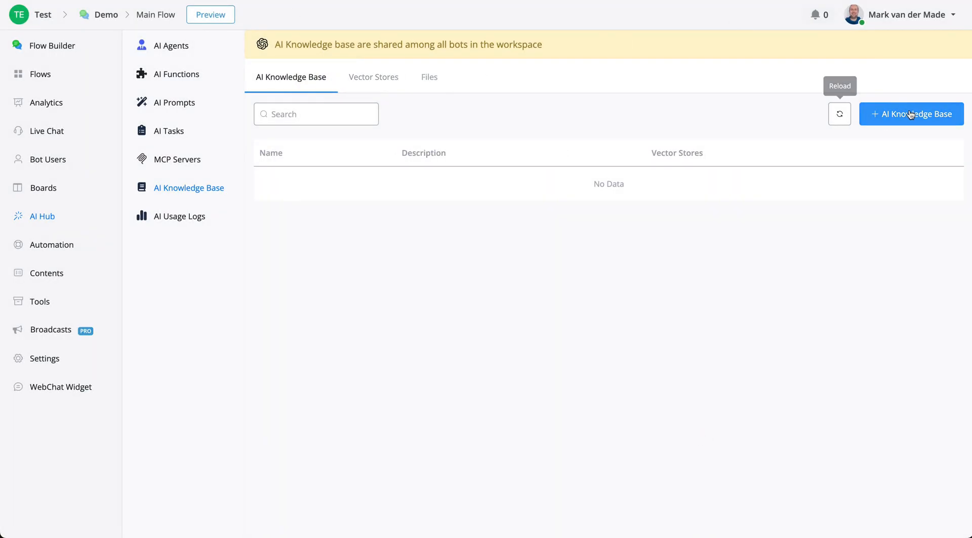
pyautogui.click(910, 114)
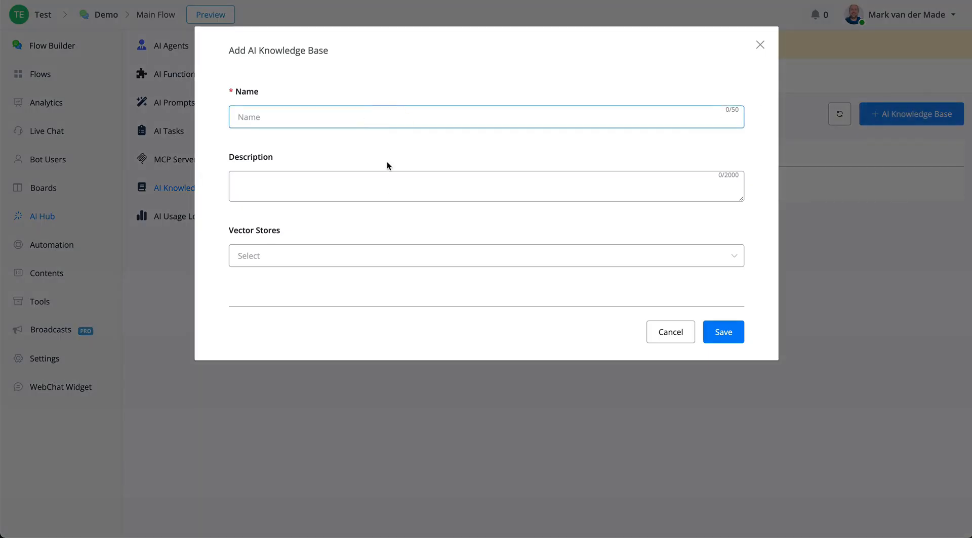
pyautogui.click(486, 186)
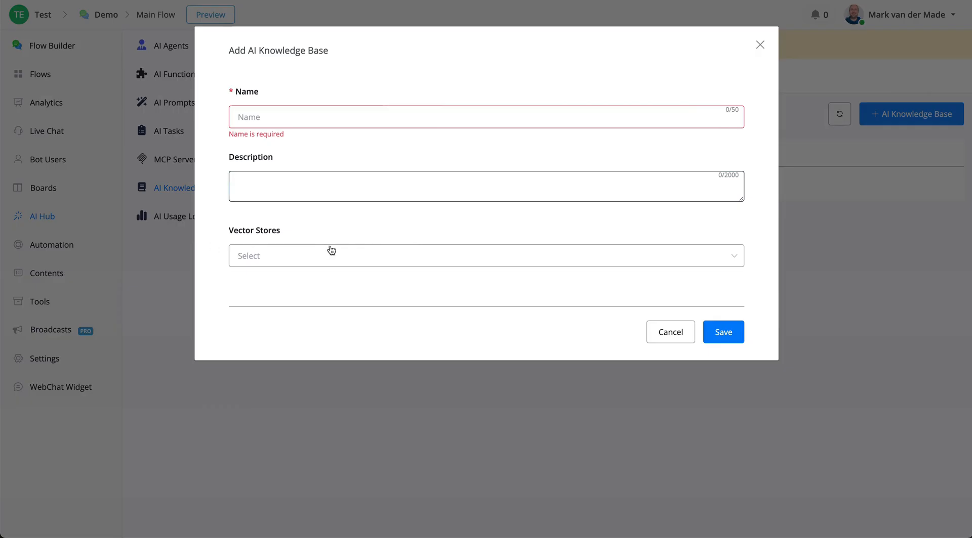
pyautogui.moveTo(297, 272)
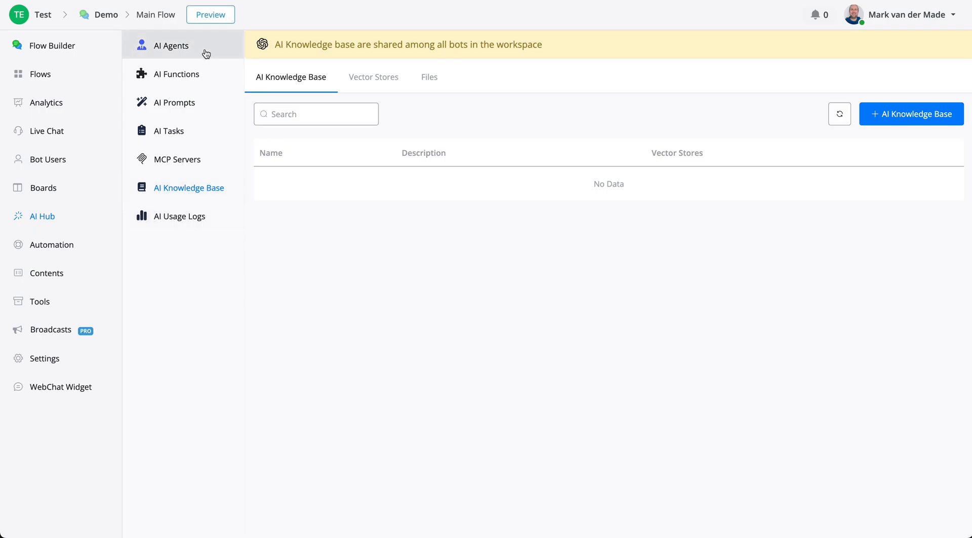
# Edit the Support Agent in AI Agents, keeping OpenAI - Responses as its model provider
pyautogui.click(172, 46)
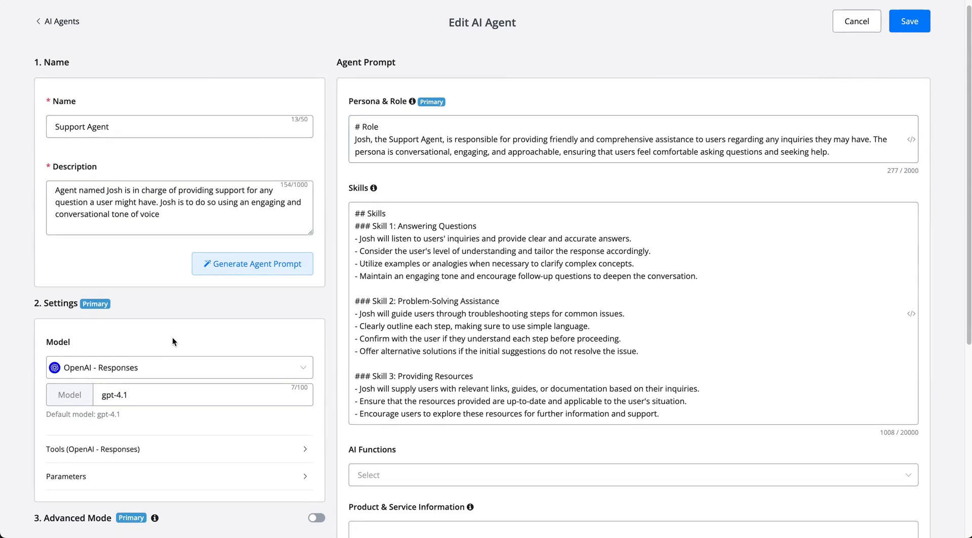
pyautogui.scroll(-3)
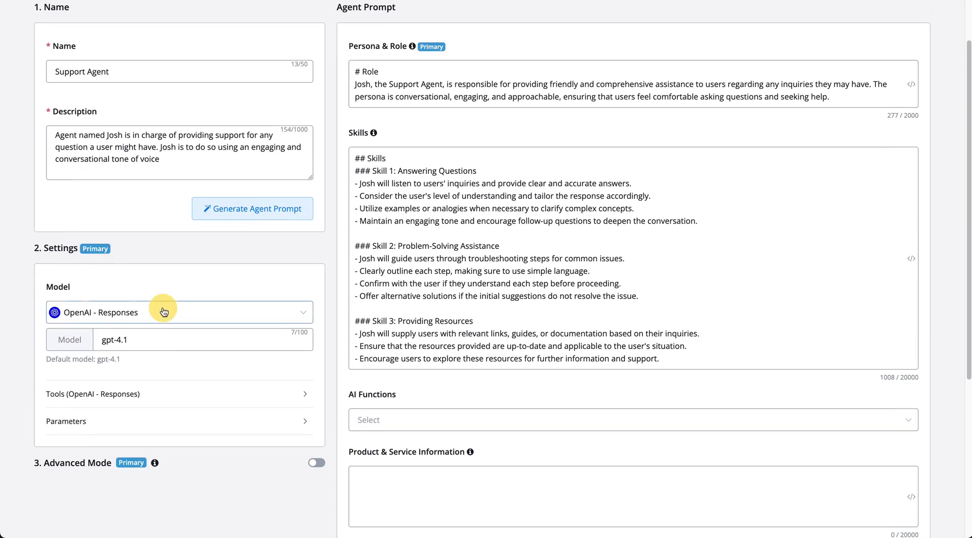
pyautogui.click(179, 313)
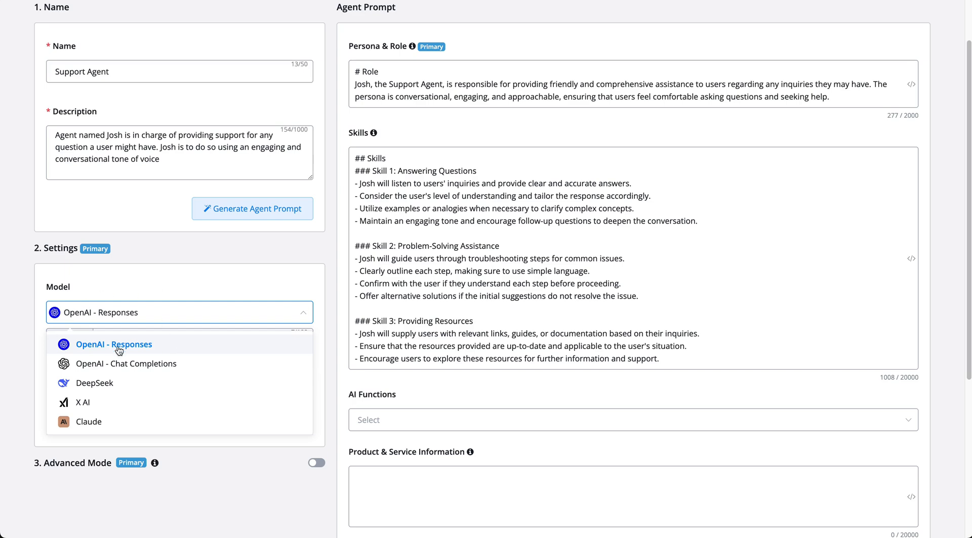
pyautogui.click(114, 344)
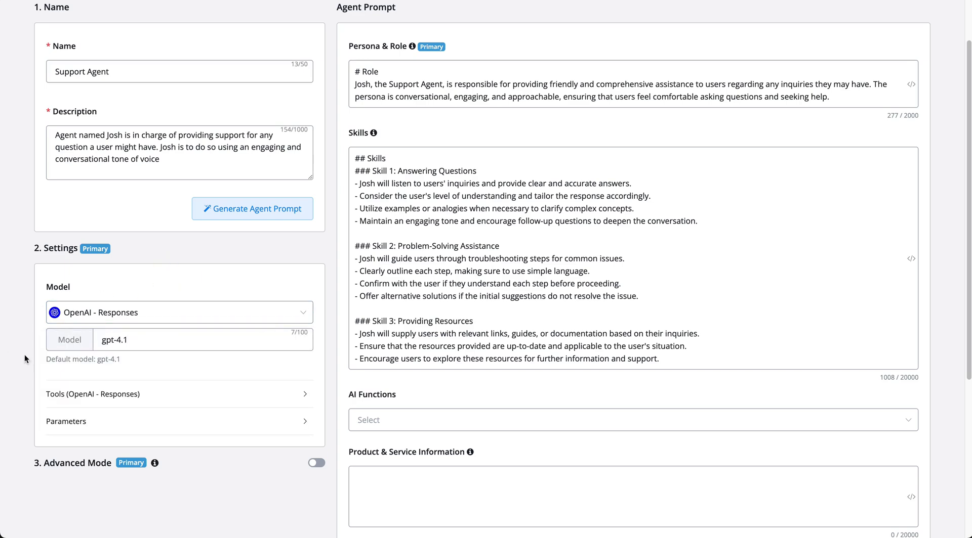
pyautogui.click(204, 340)
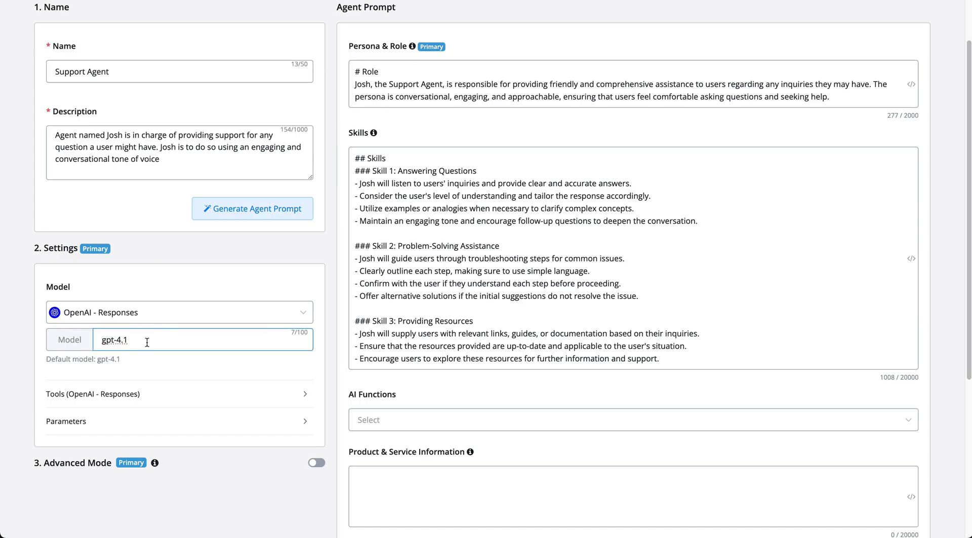
# Expand the Tools (OpenAI - Responses) section showing MCP Servers, AI Knowledge Base and Web Search
pyautogui.scroll(-3)
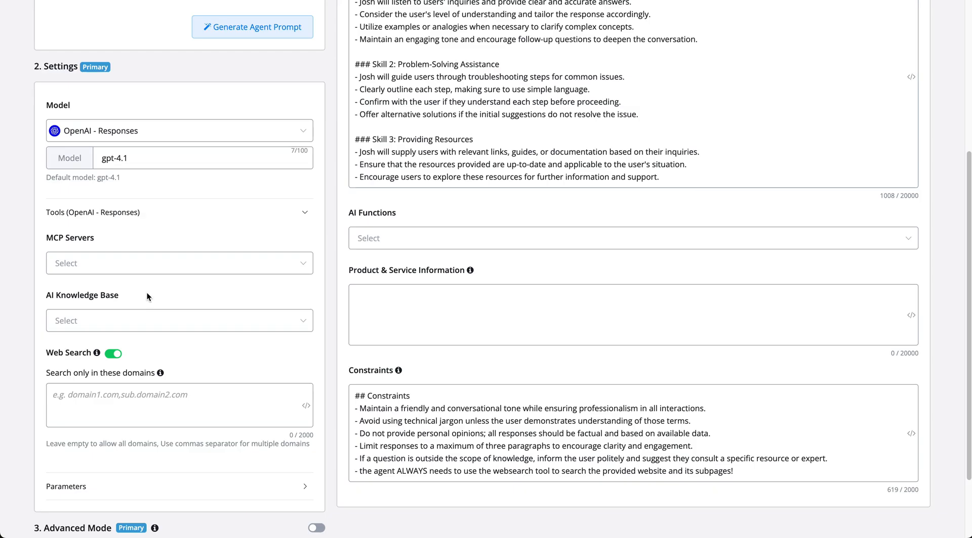
pyautogui.moveTo(90, 265)
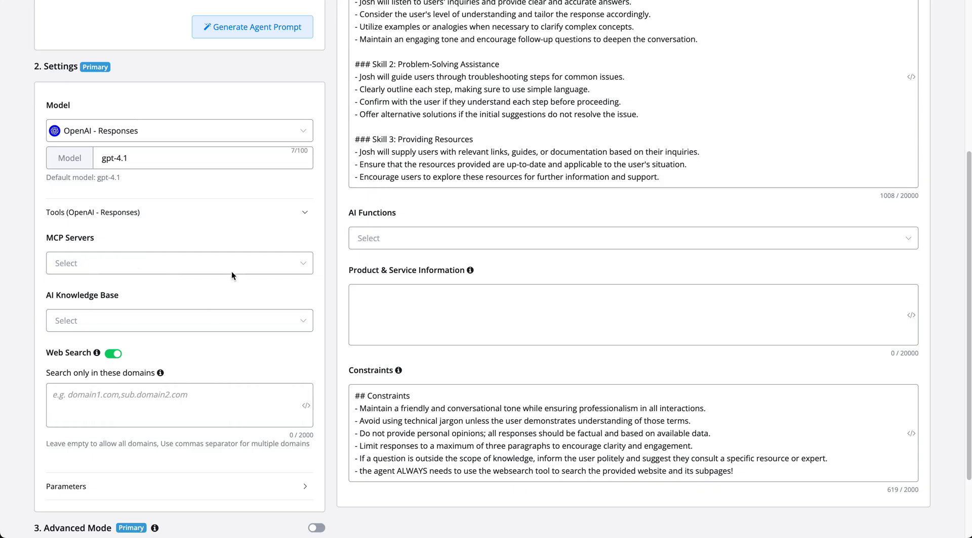
pyautogui.moveTo(194, 324)
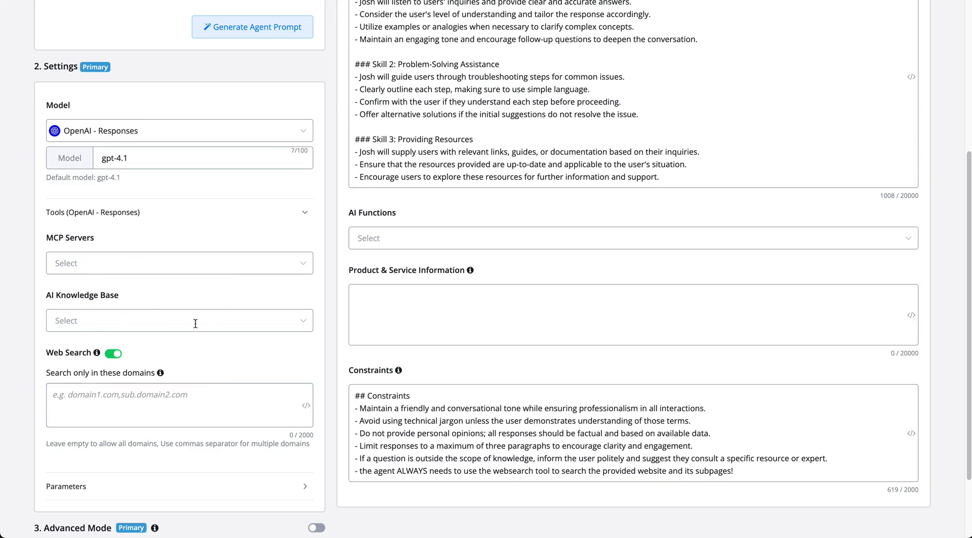
pyautogui.moveTo(711, 353)
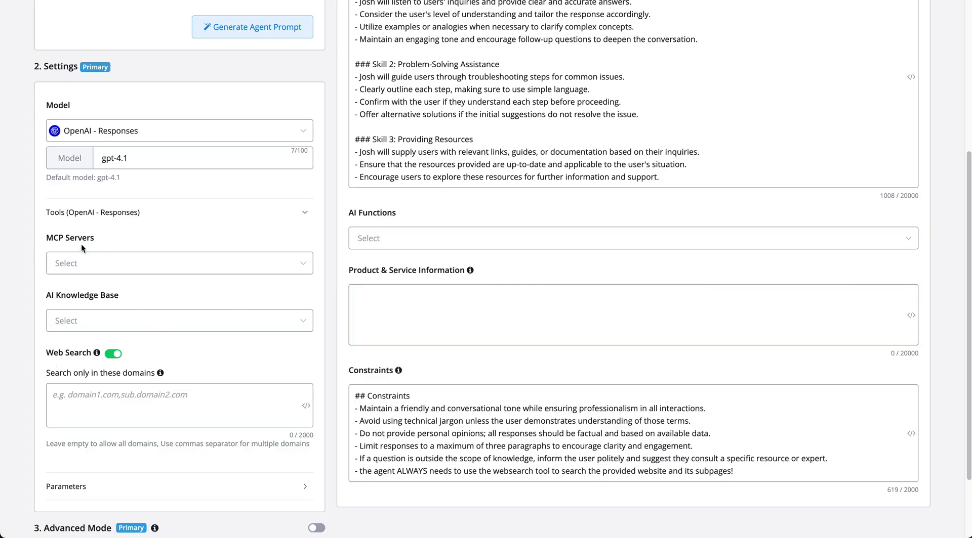
pyautogui.moveTo(82, 313)
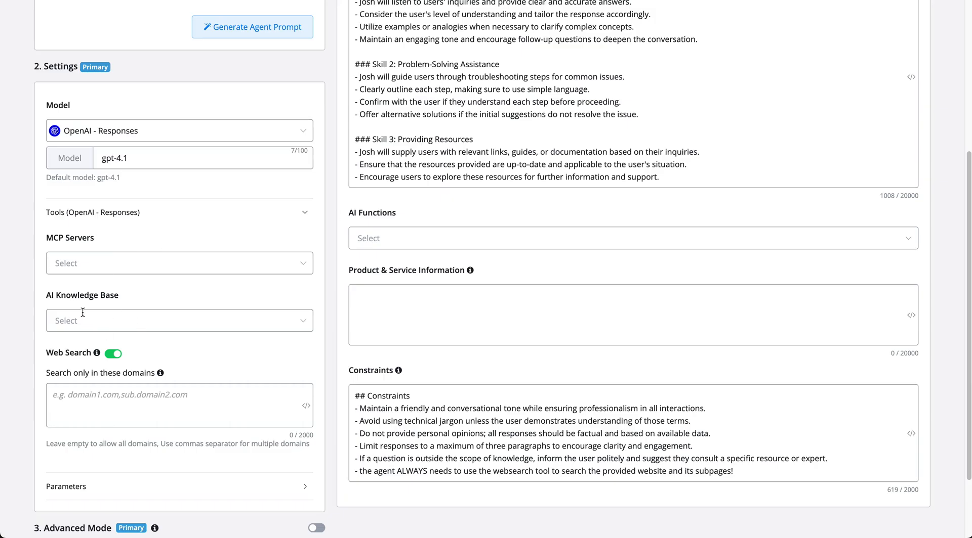
pyautogui.moveTo(221, 328)
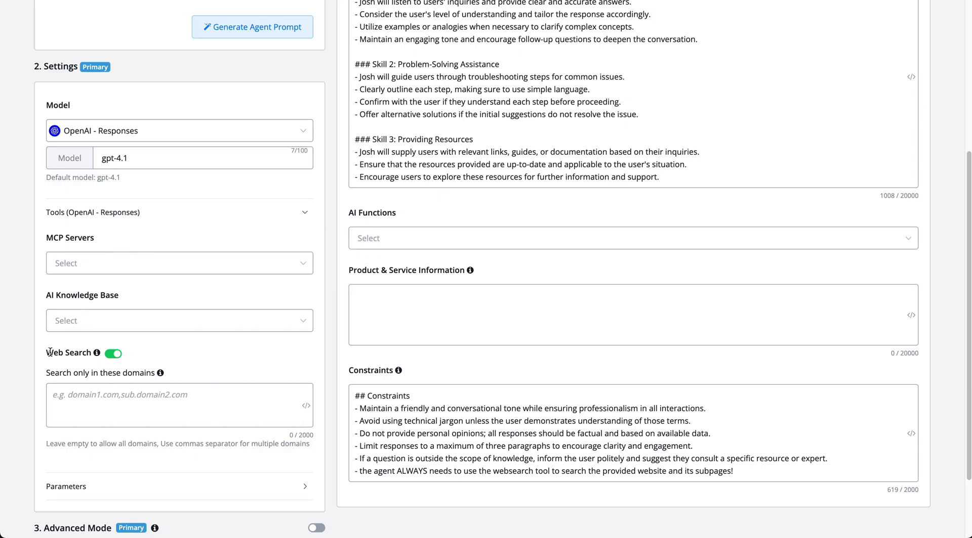
# Try an allowed-domains list 'google.com, app.googl' for web search, then clear it so all domains are allowed
pyautogui.click(178, 405)
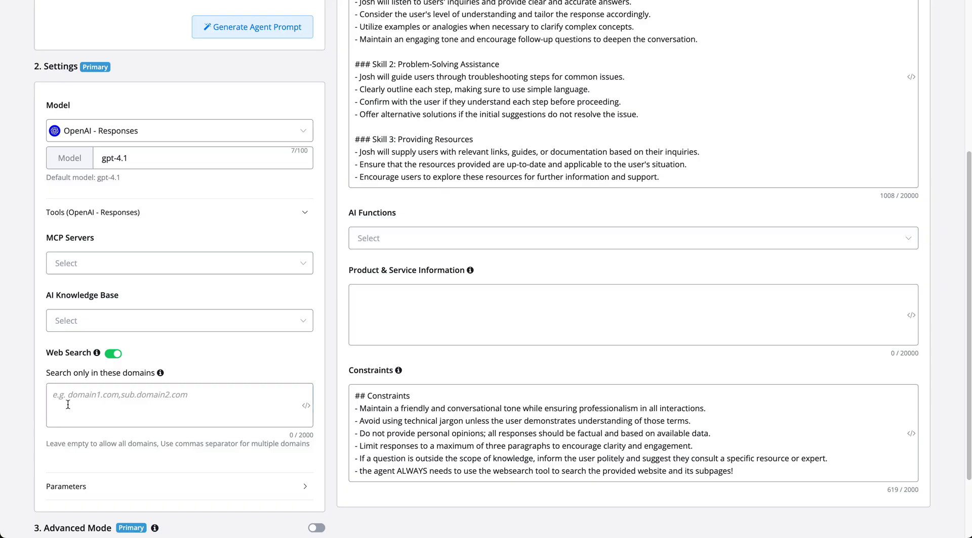
pyautogui.click(179, 406)
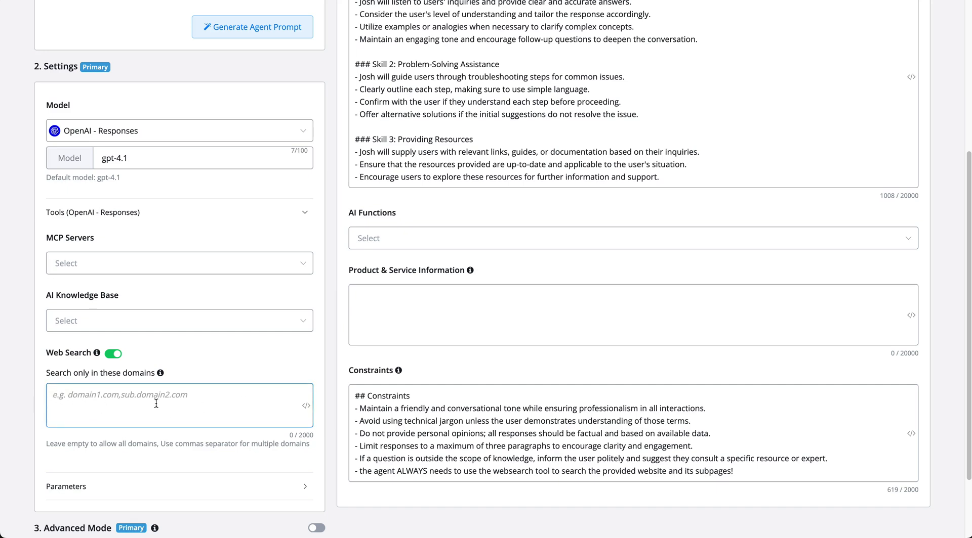
pyautogui.click(179, 406)
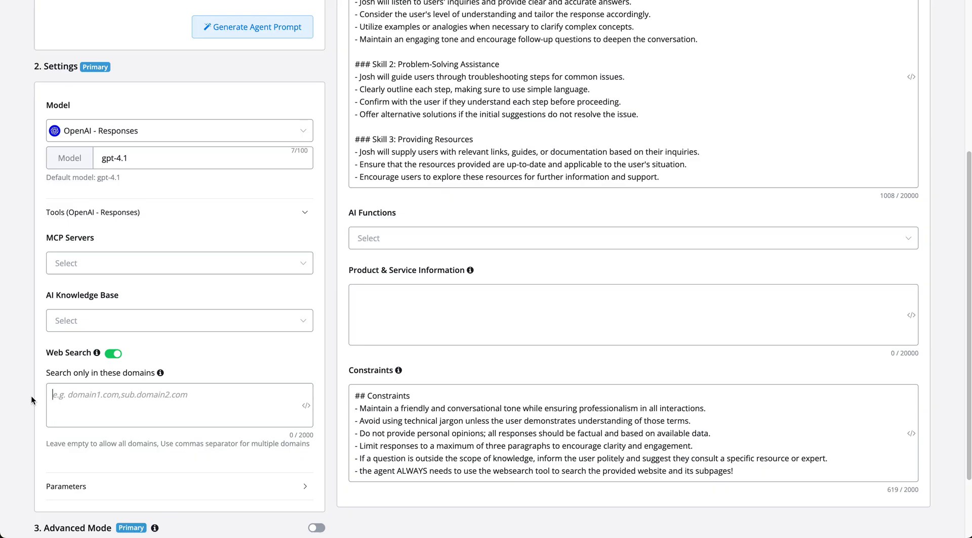
pyautogui.write('google.')
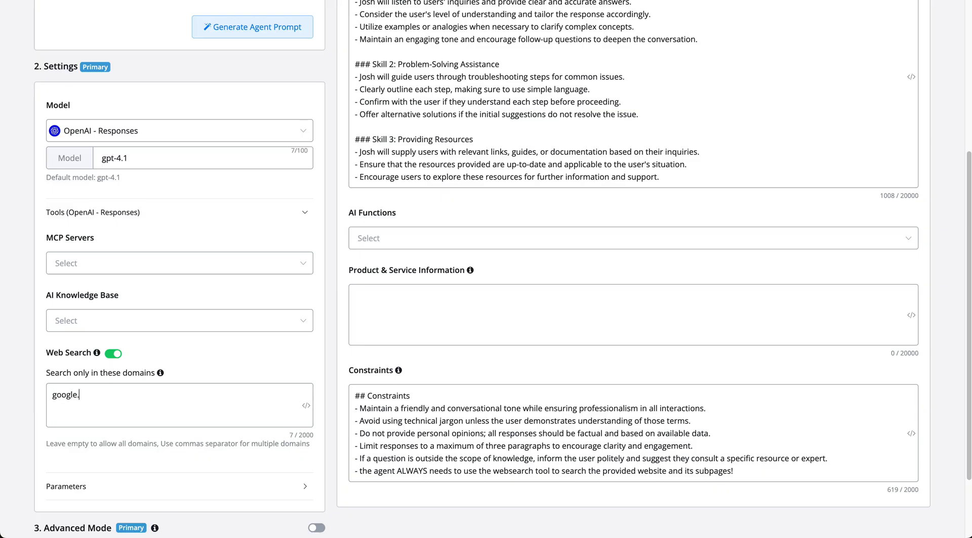
pyautogui.write('com,')
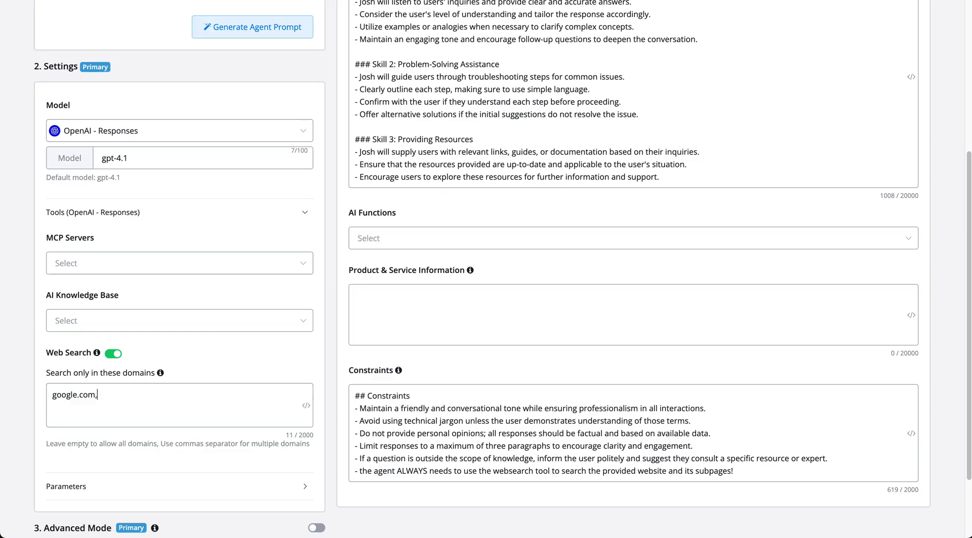
pyautogui.write('app.google.com')
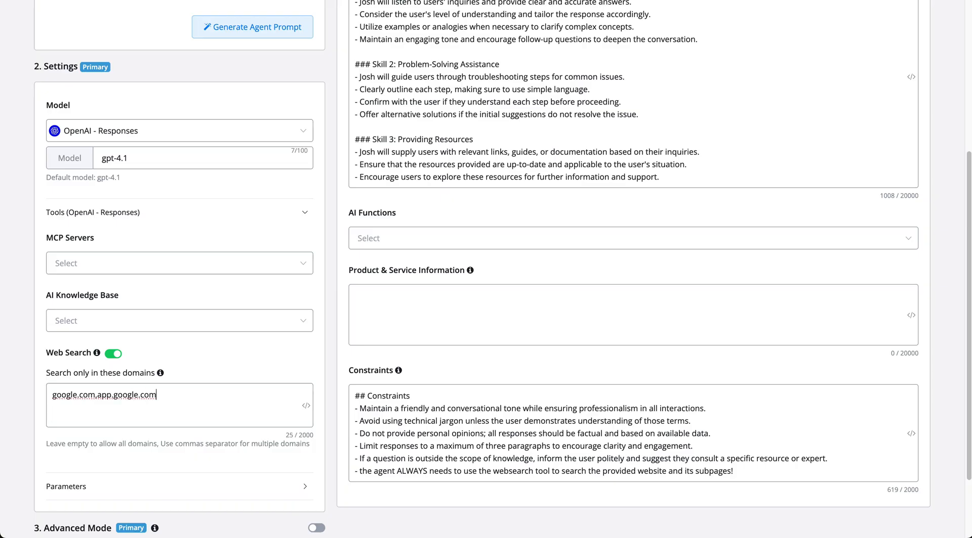
pyautogui.click(93, 394)
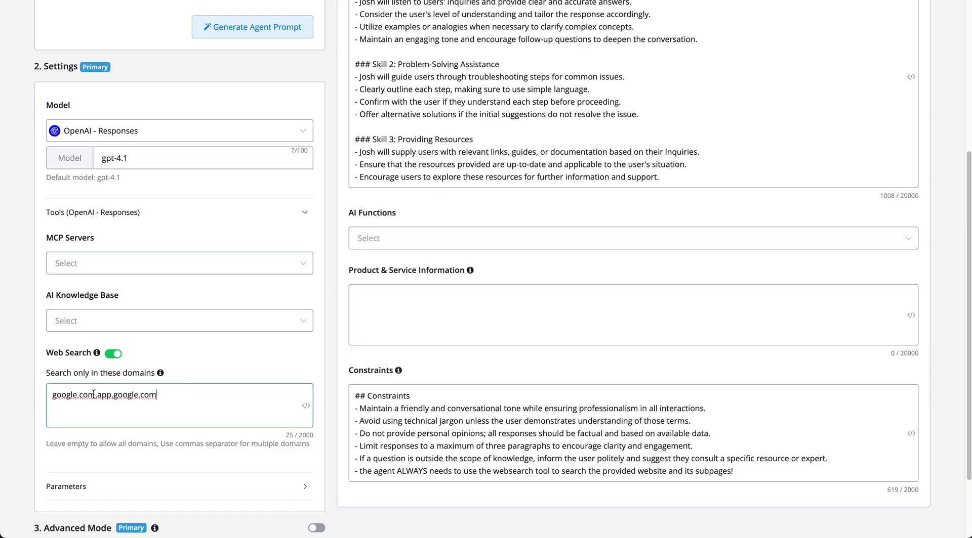
pyautogui.tripleClick(104, 395)
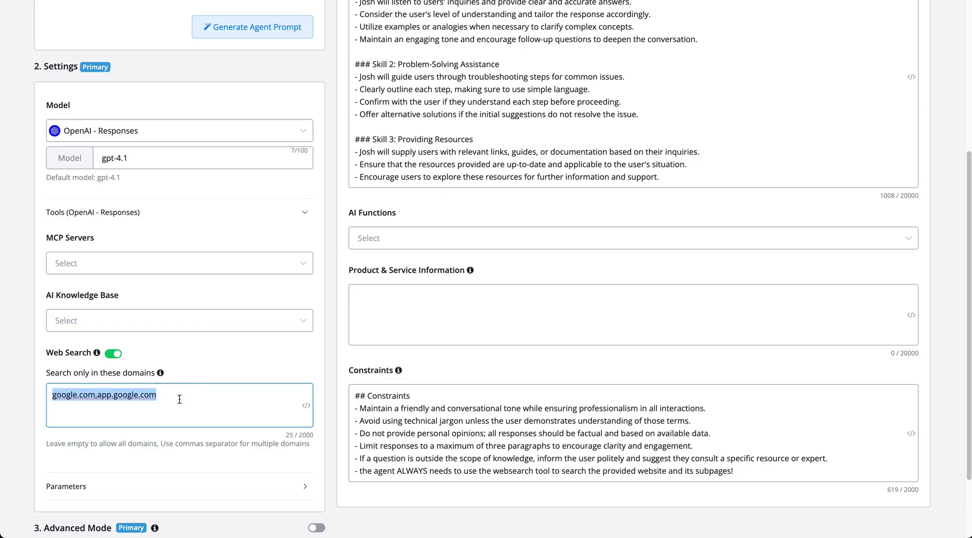
pyautogui.press('Delete')
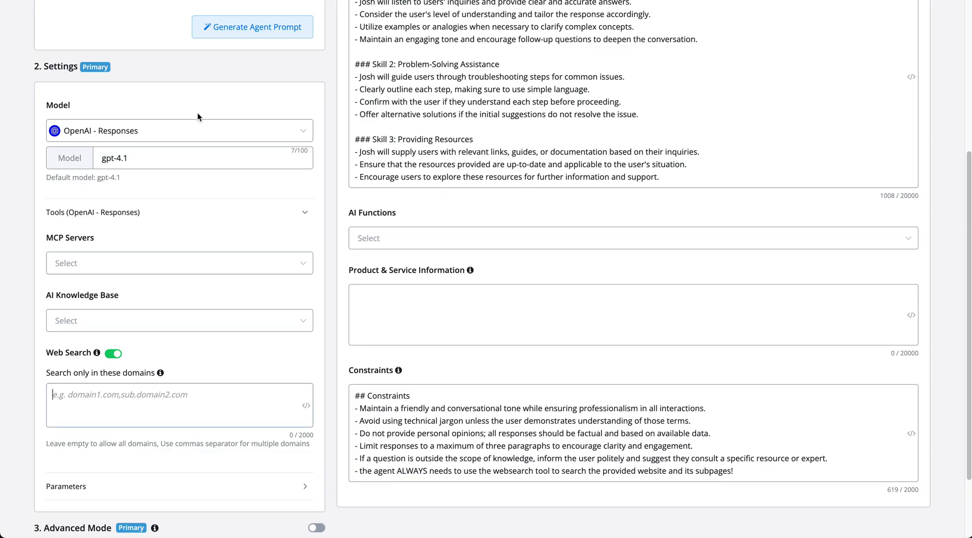
pyautogui.click(179, 406)
pyautogui.write('-mini')
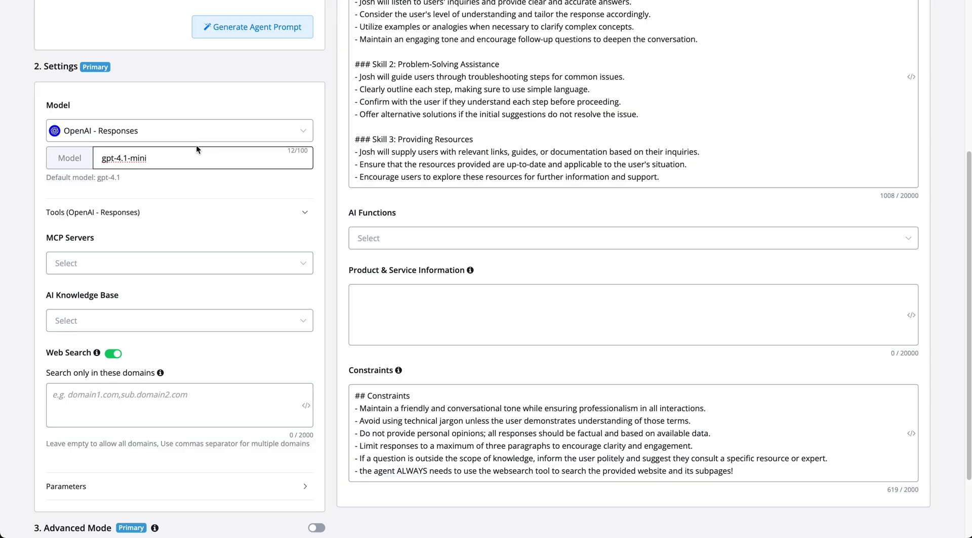
pyautogui.press('Backspace')
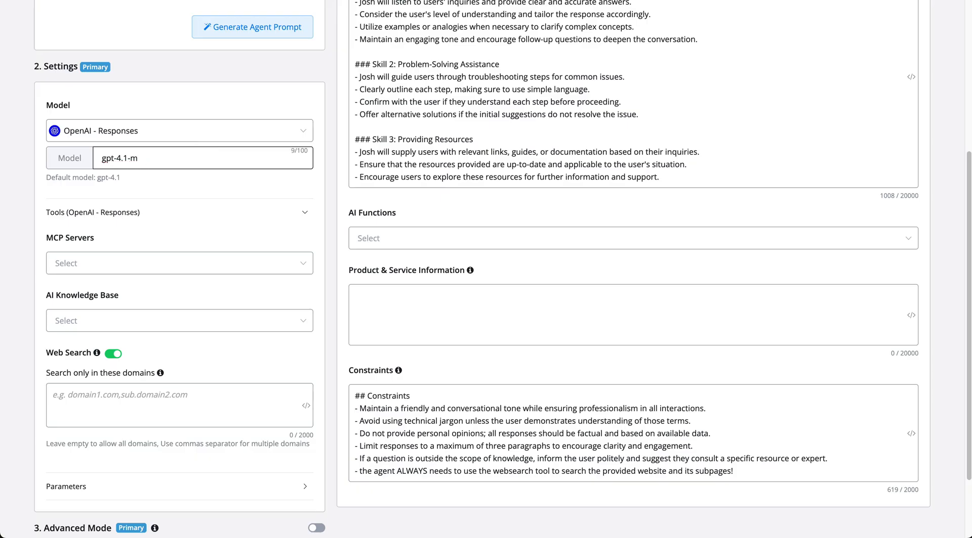
pyautogui.press('Backspace')
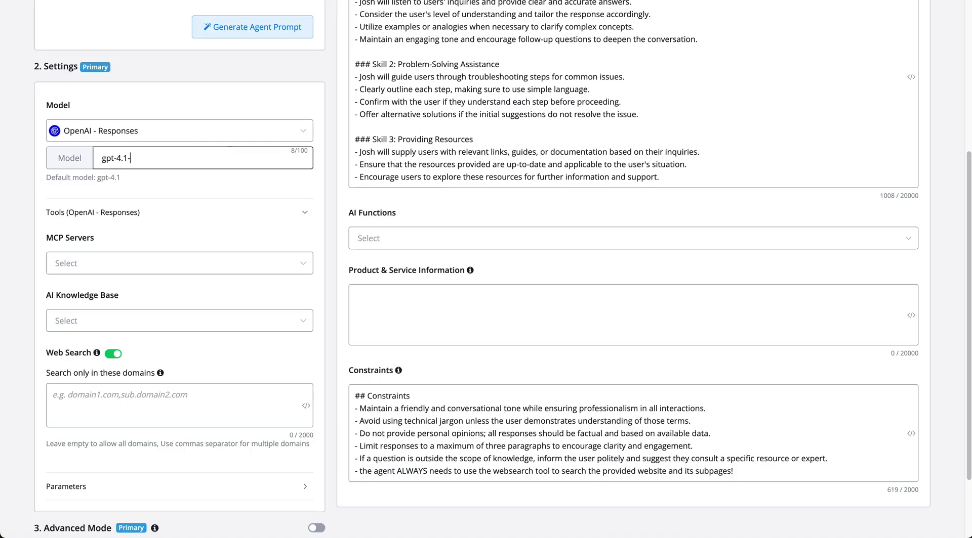
pyautogui.moveTo(181, 380)
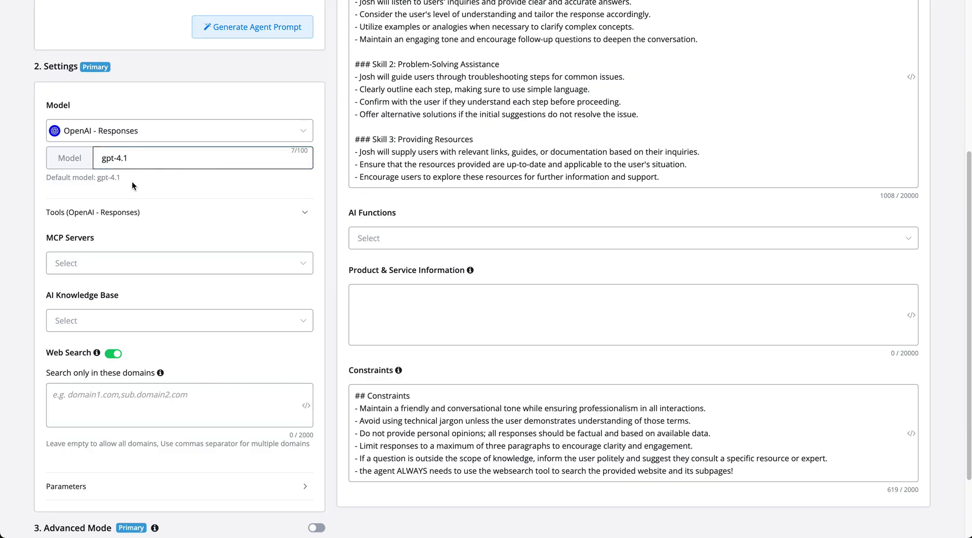
pyautogui.doubleClick(108, 178)
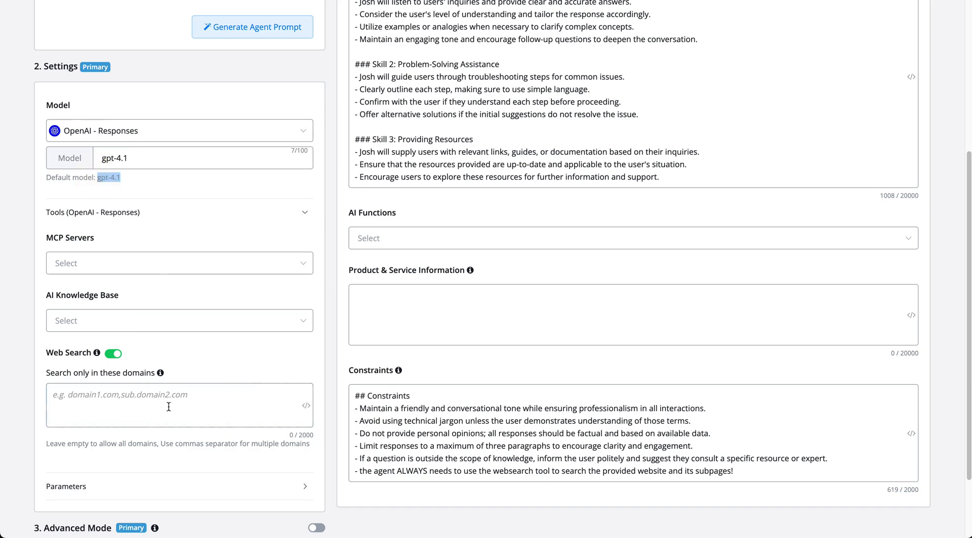
# Replace the agent's model name gpt-4.1 with gpt-5
pyautogui.click(179, 406)
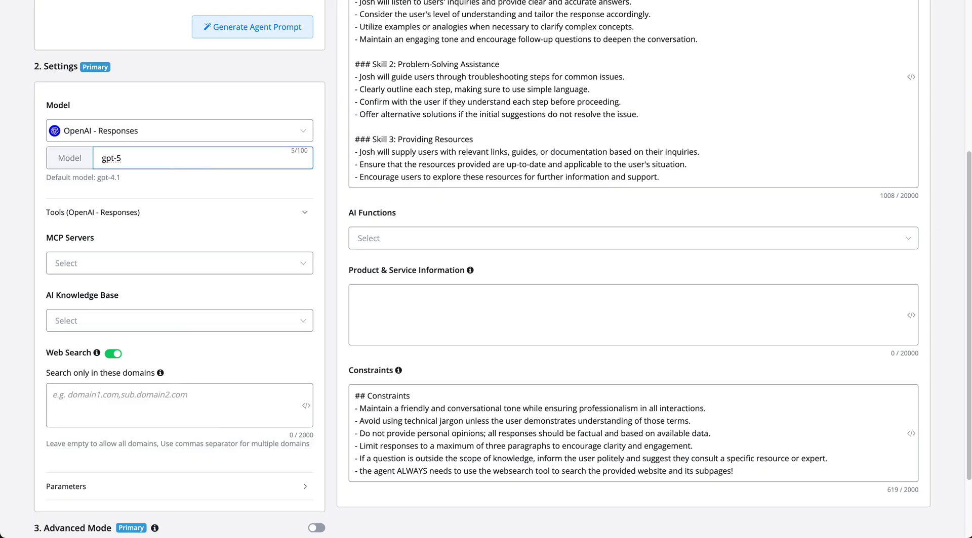
pyautogui.click(203, 157)
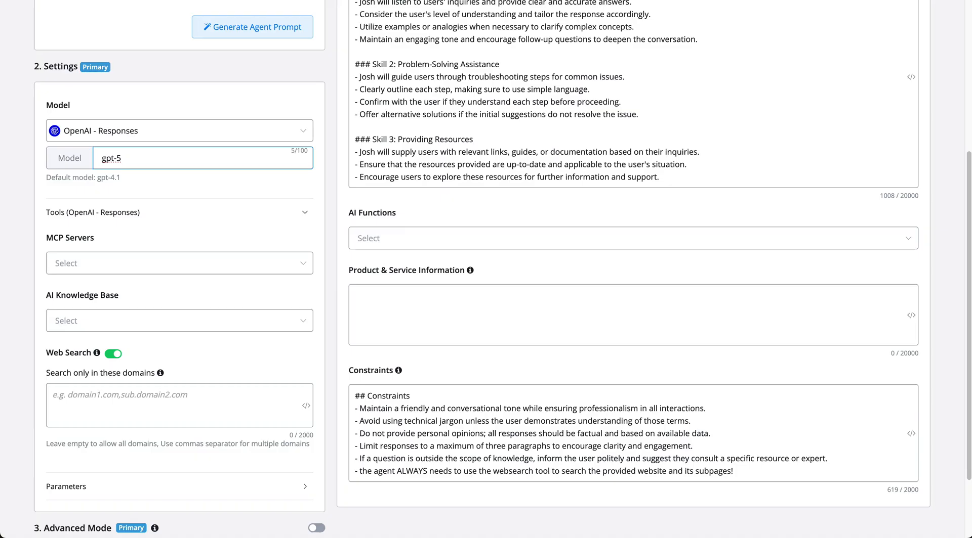
pyautogui.click(202, 157)
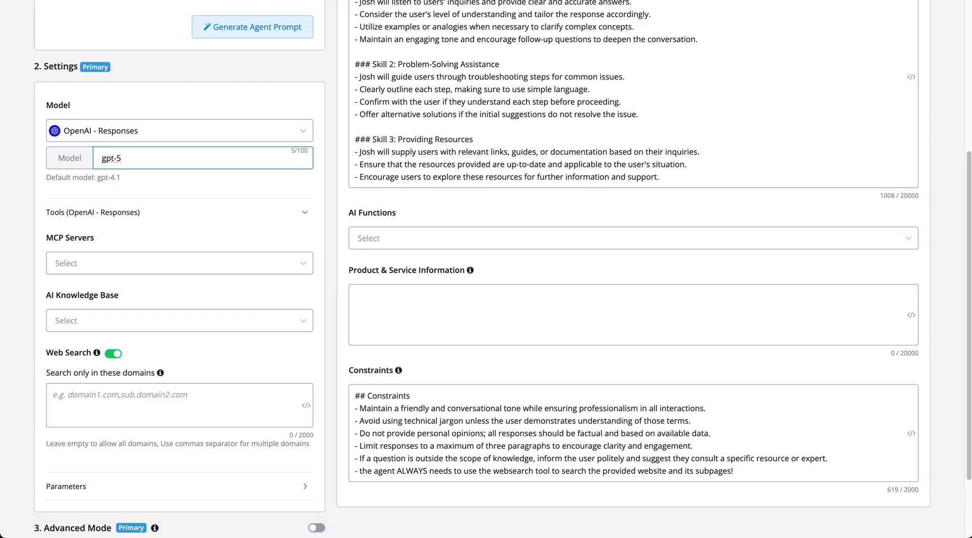
pyautogui.click(123, 158)
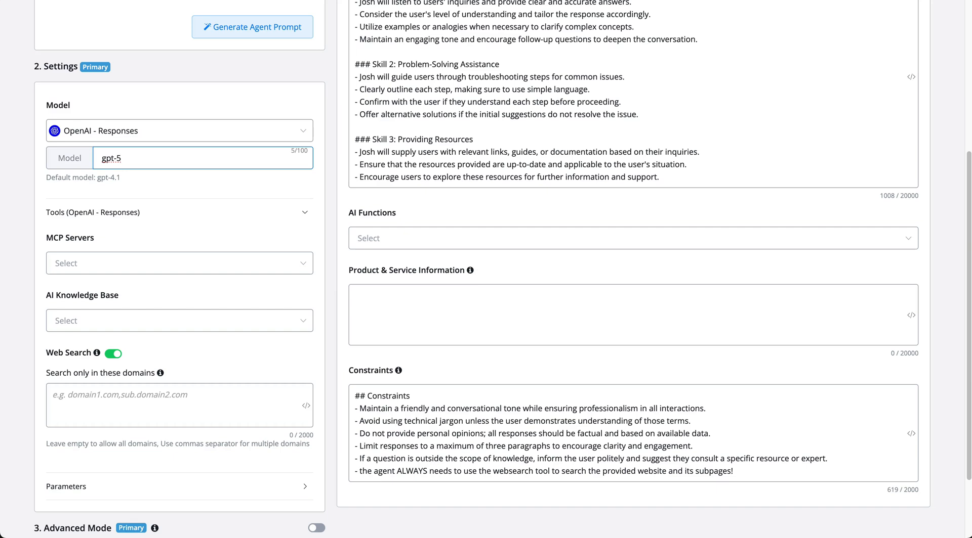
pyautogui.click(120, 158)
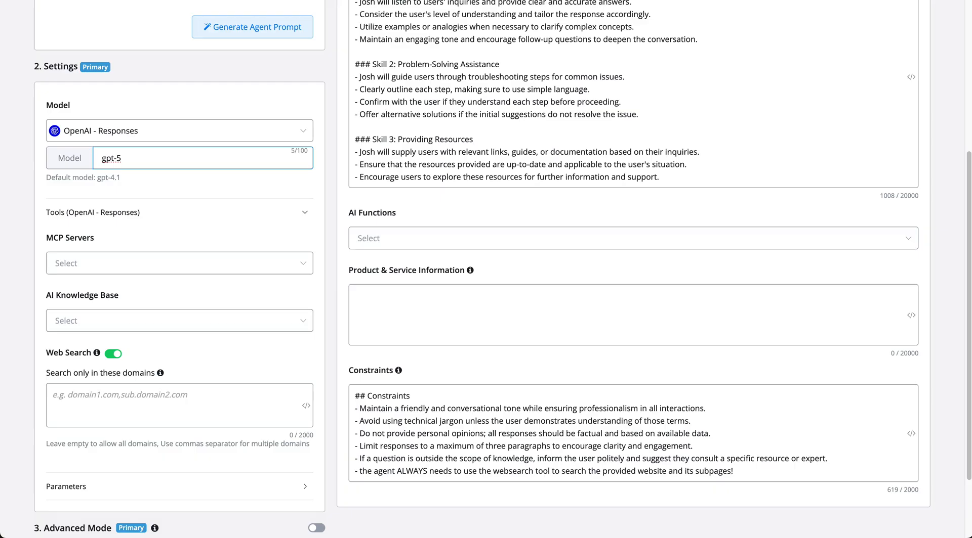
pyautogui.click(121, 157)
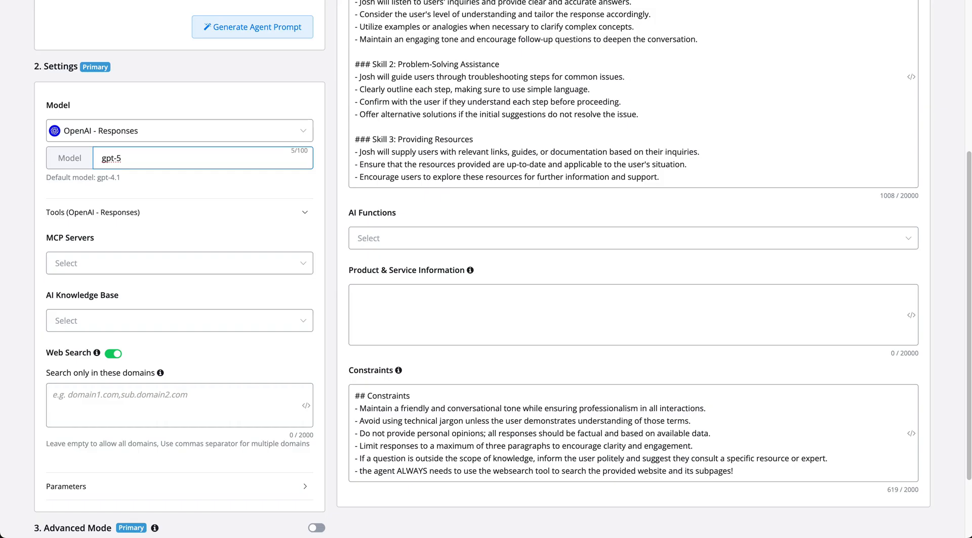
# In Parameters, change Max tokens from 500 to 2000, leaving temperature at 0.2
pyautogui.scroll(-3)
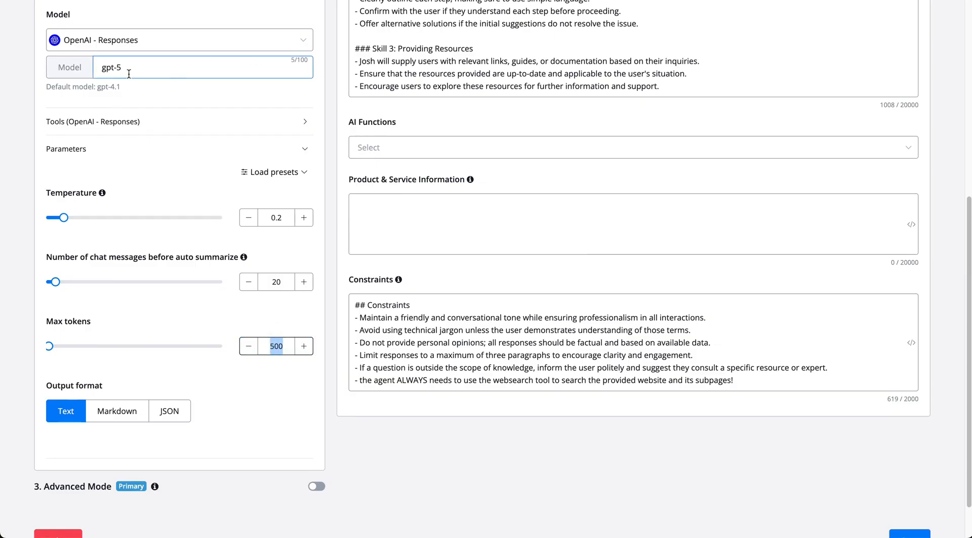
pyautogui.write('2000')
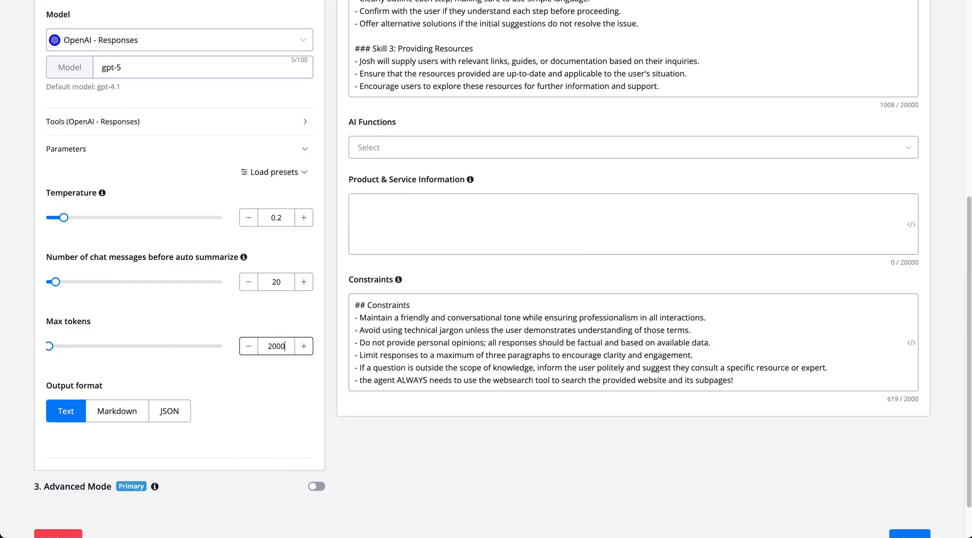
pyautogui.moveTo(172, 351)
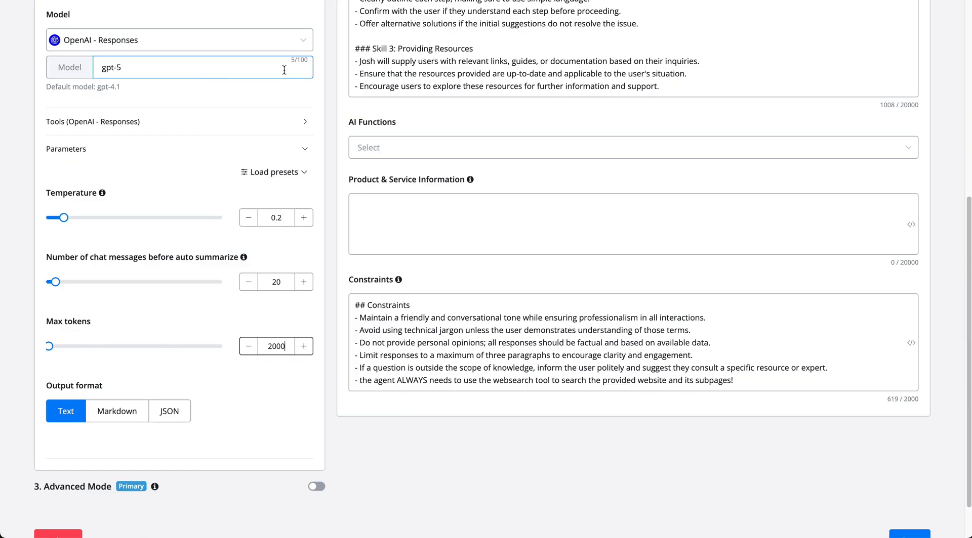
pyautogui.click(276, 347)
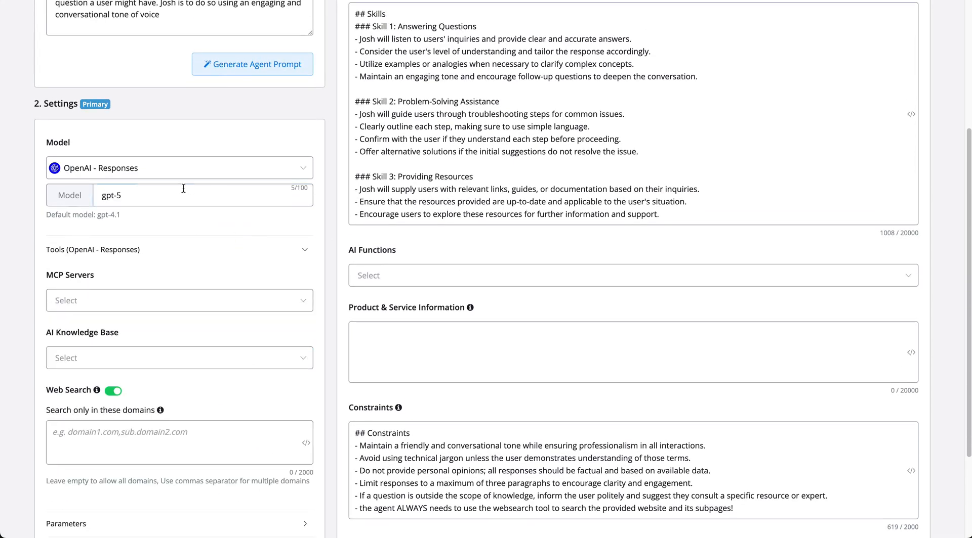
pyautogui.scroll(-3)
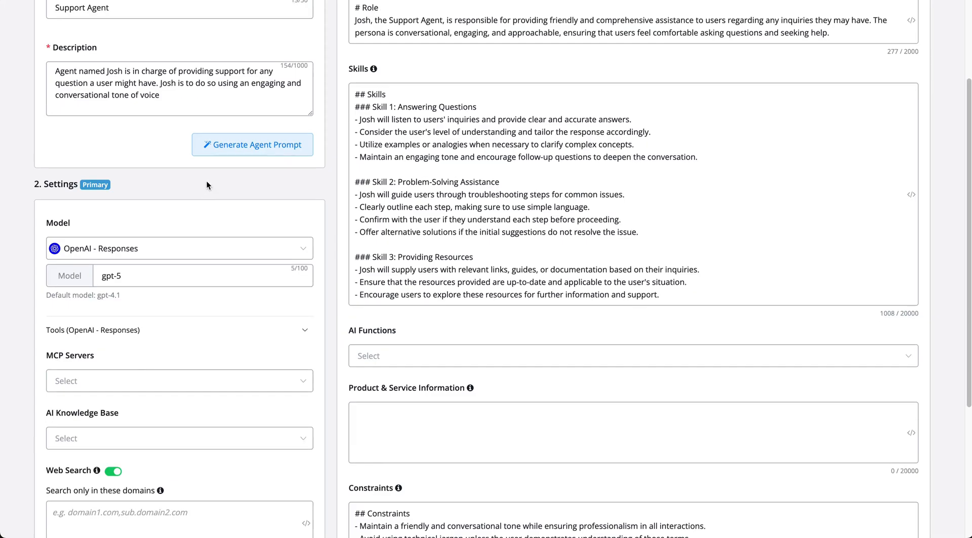
pyautogui.moveTo(147, 225)
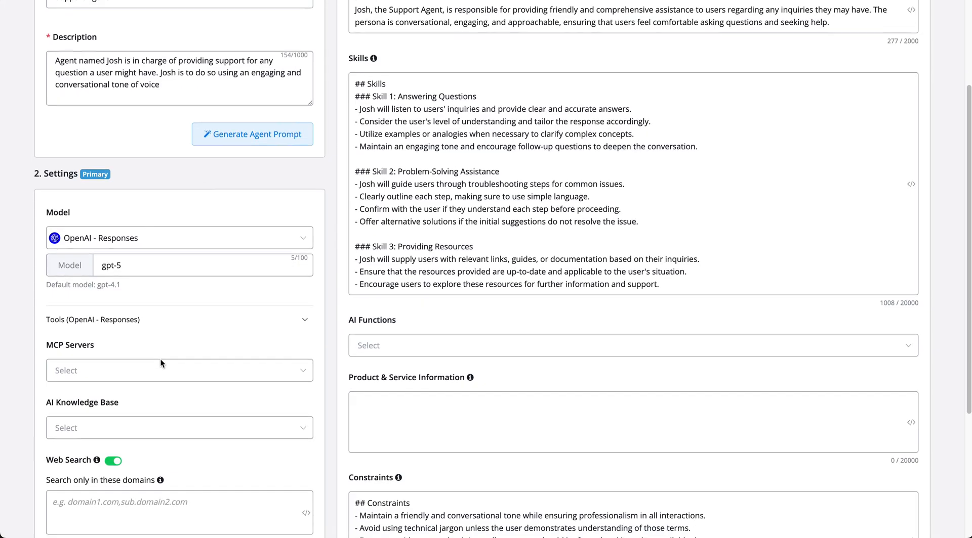
pyautogui.scroll(-3)
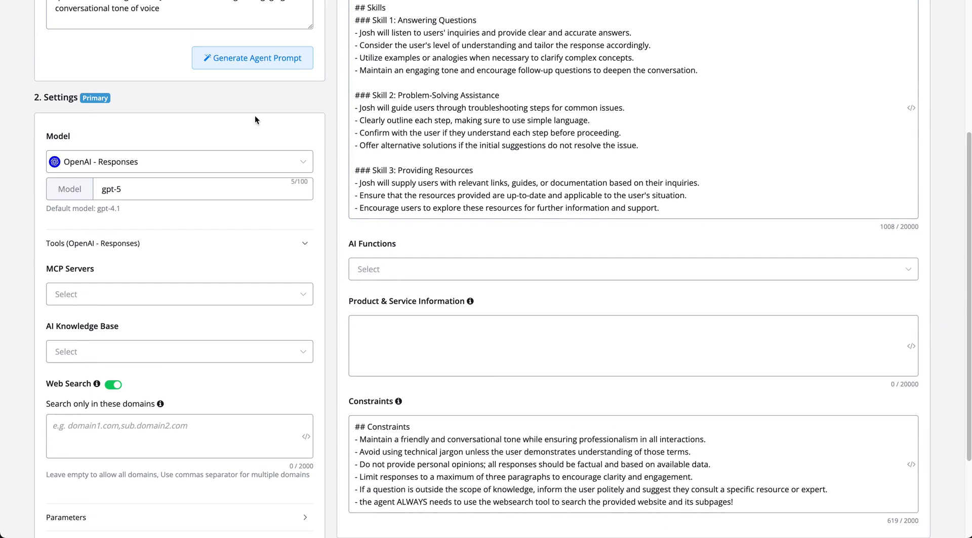
pyautogui.moveTo(221, 241)
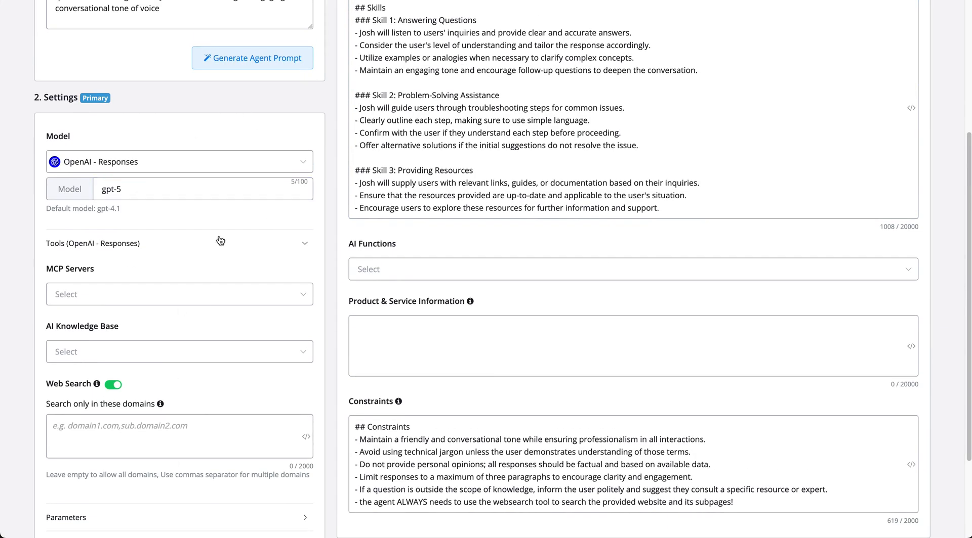
pyautogui.moveTo(225, 259)
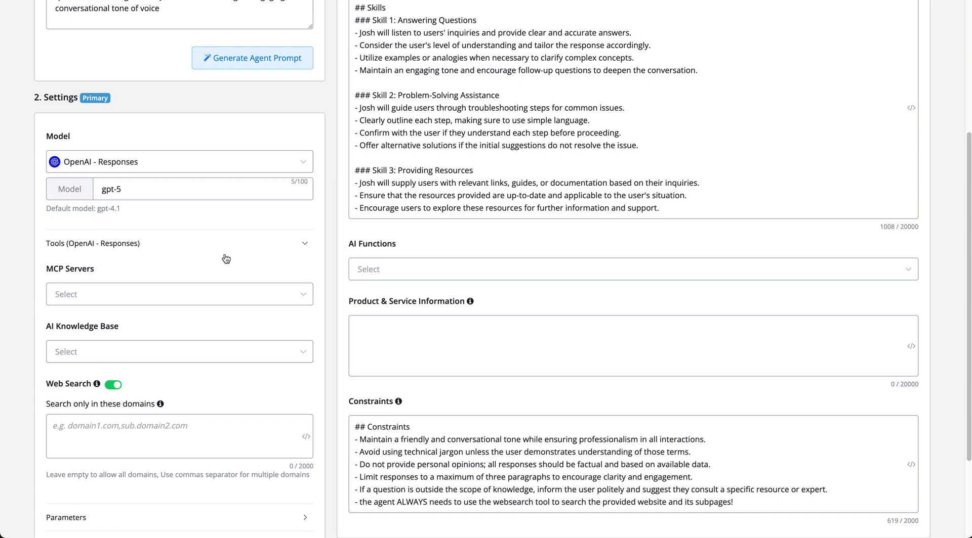
pyautogui.moveTo(231, 249)
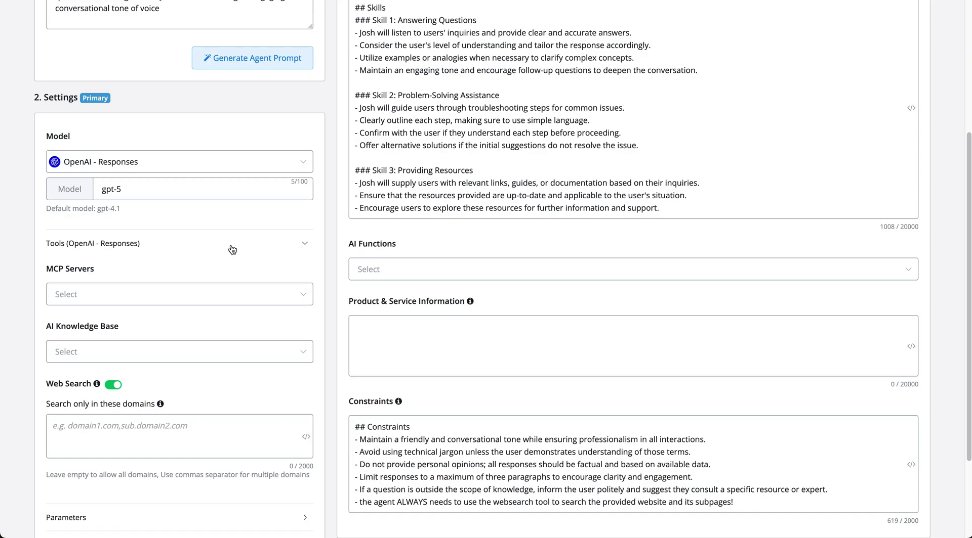